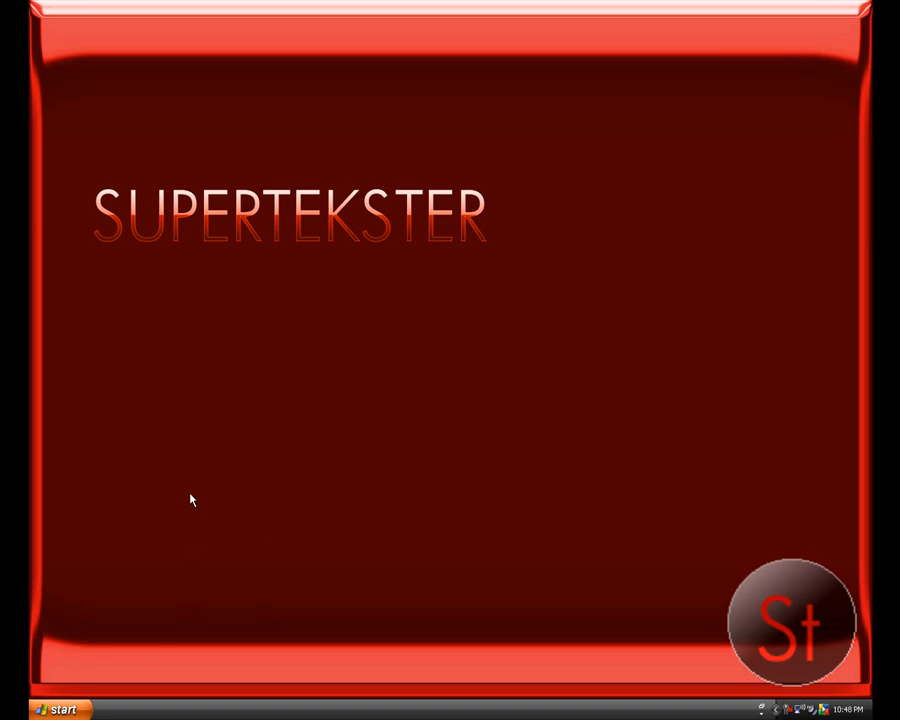
mouse_move(168, 470)
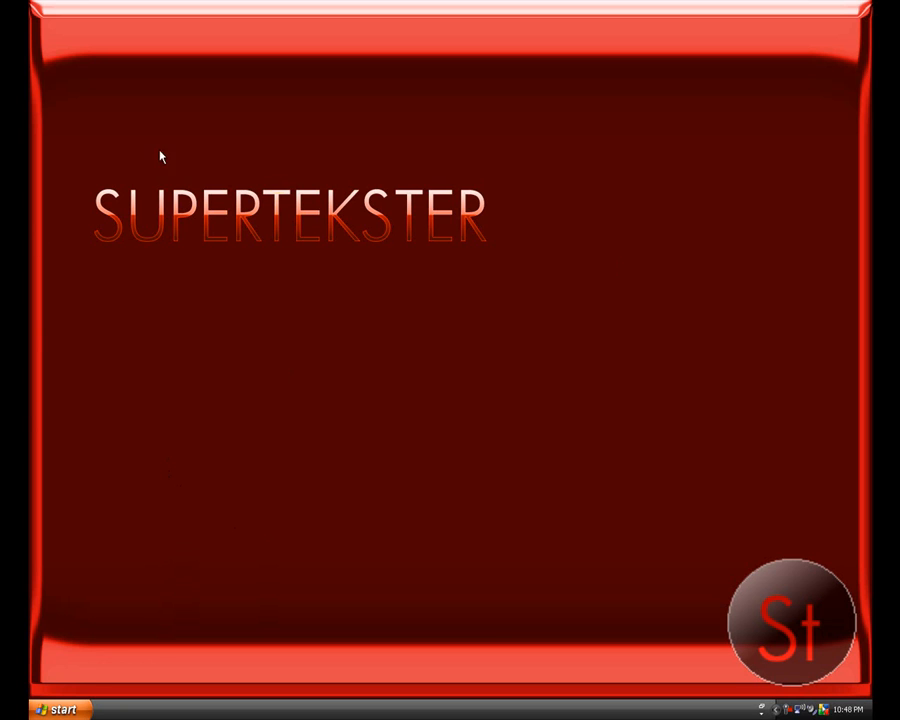
mouse_move(432, 231)
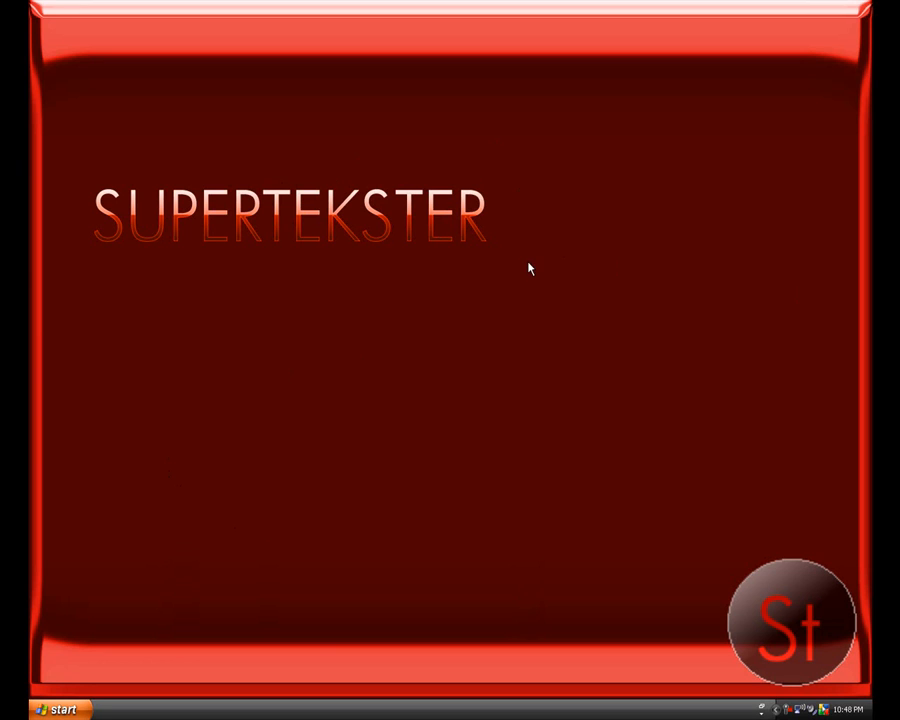
mouse_move(531, 258)
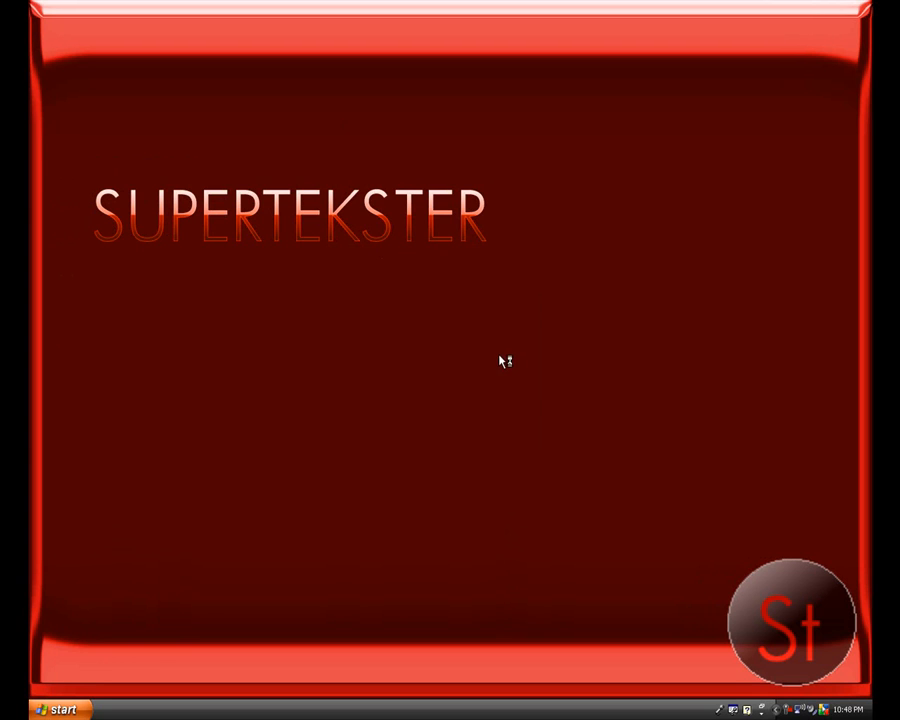
mouse_move(527, 120)
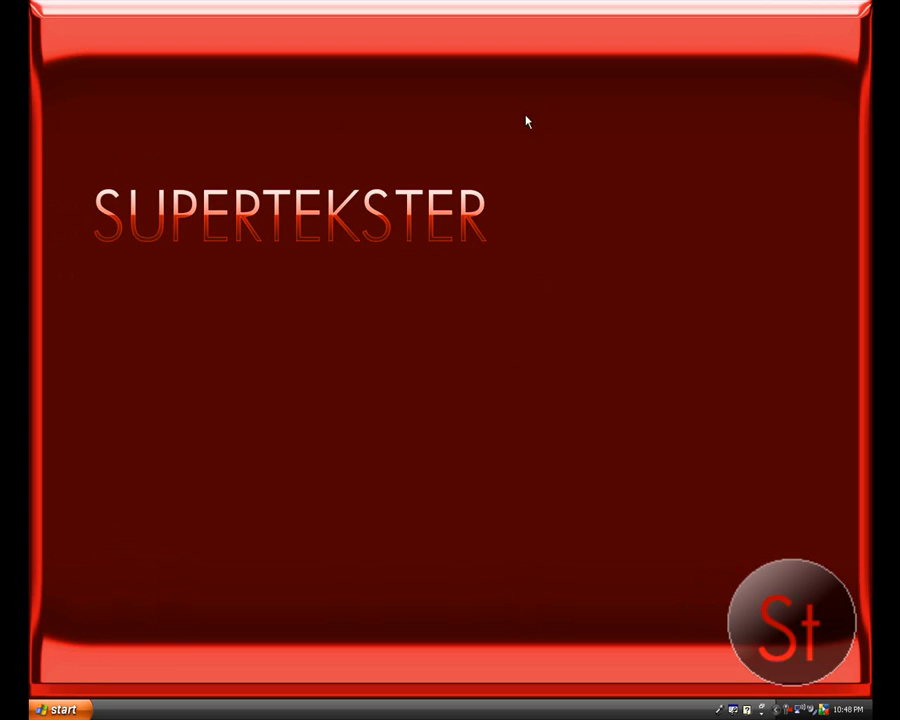
mouse_move(550, 367)
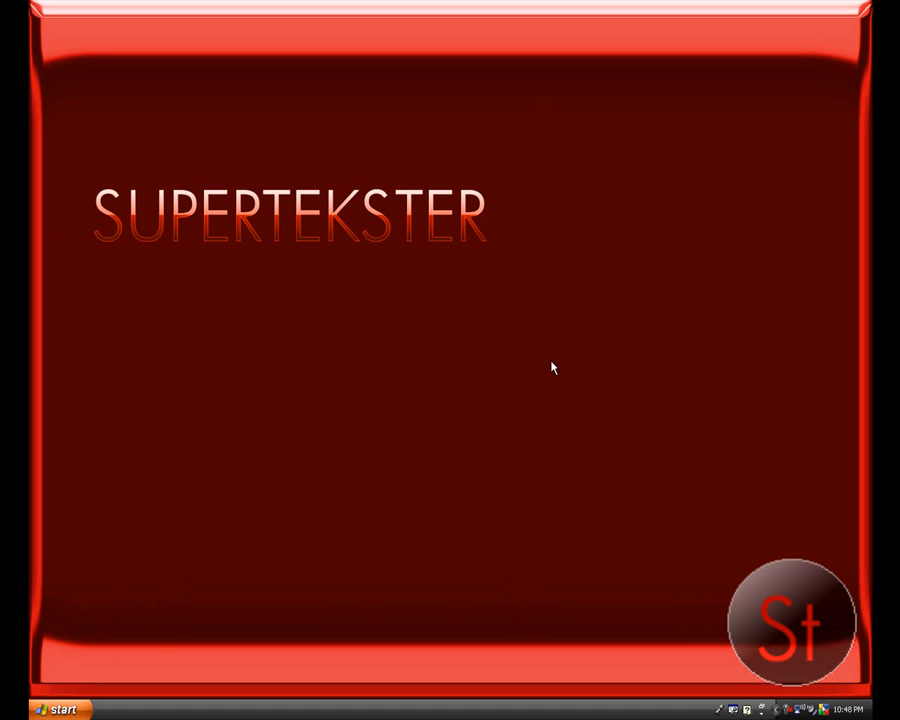
mouse_move(406, 415)
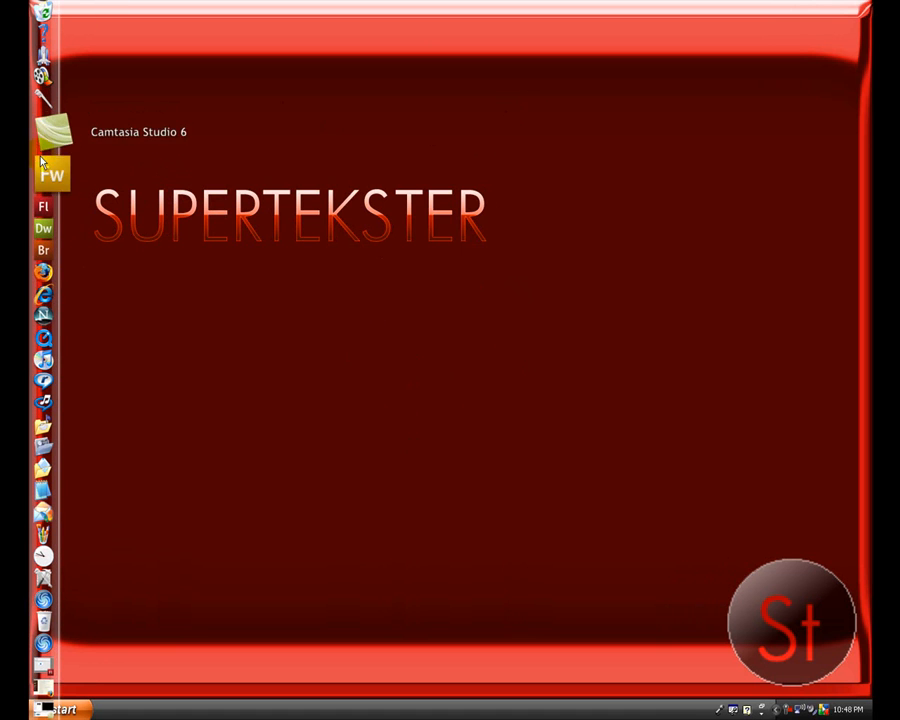
mouse_move(52, 228)
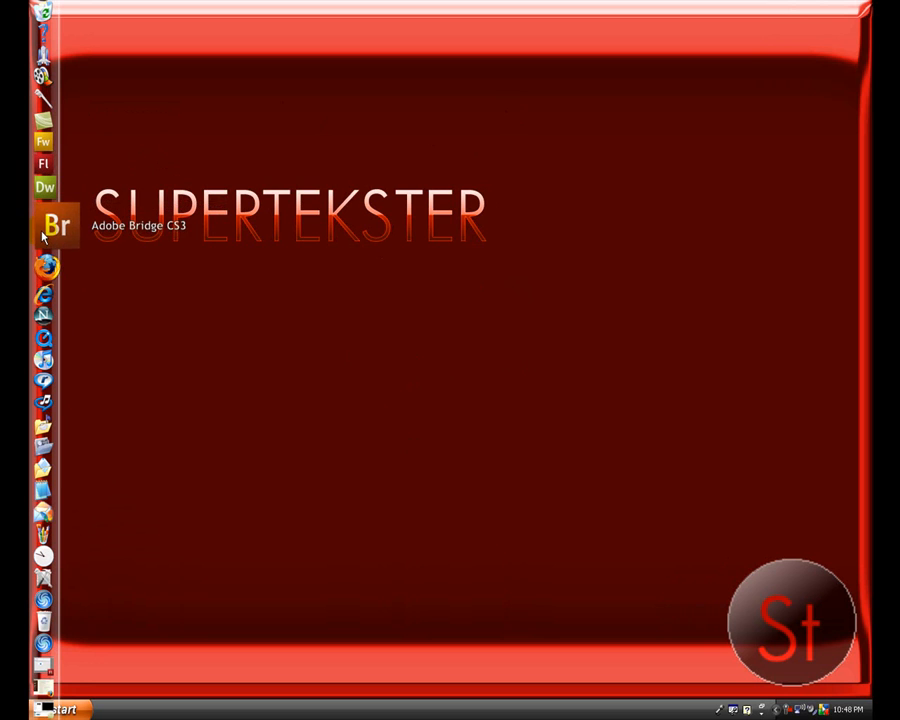
mouse_move(45, 255)
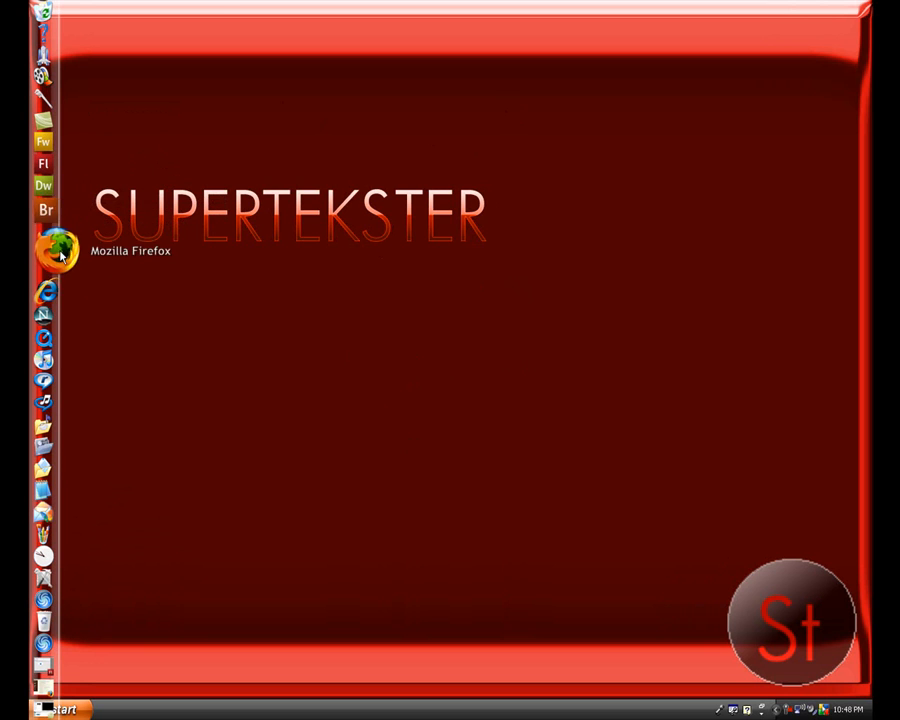
mouse_move(44, 211)
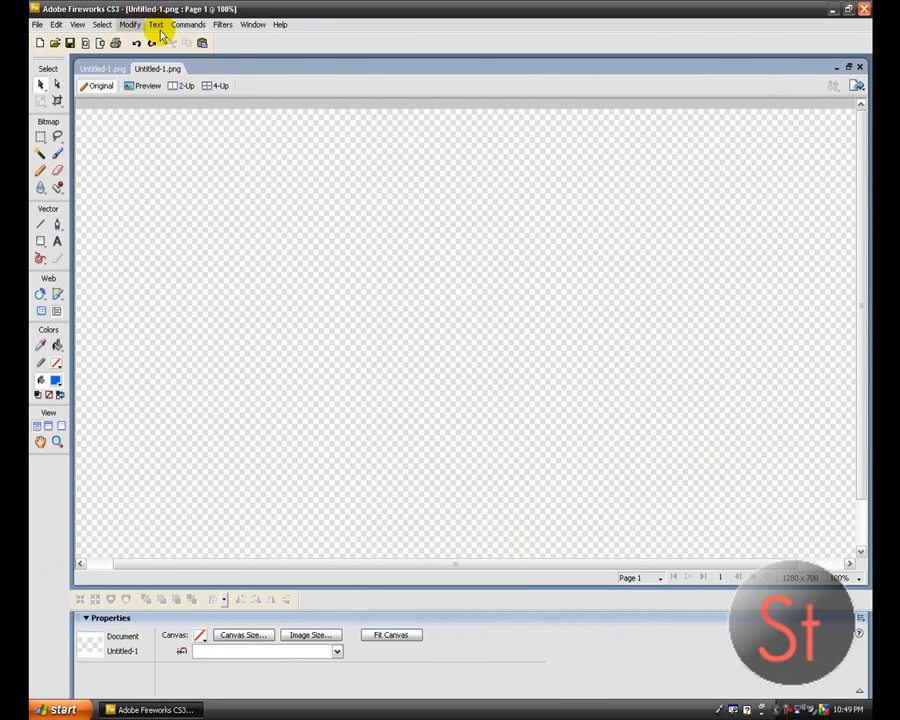
mouse_move(696, 687)
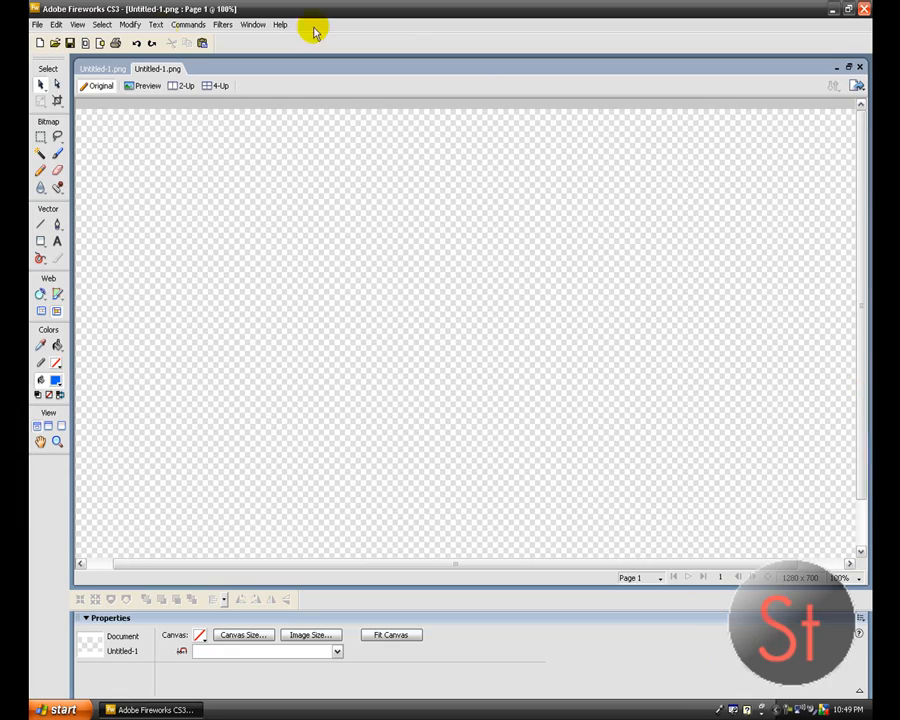
Show the Styles panel and inspect the Plastic Button 014 style's settings unchanged.
left_click(252, 24)
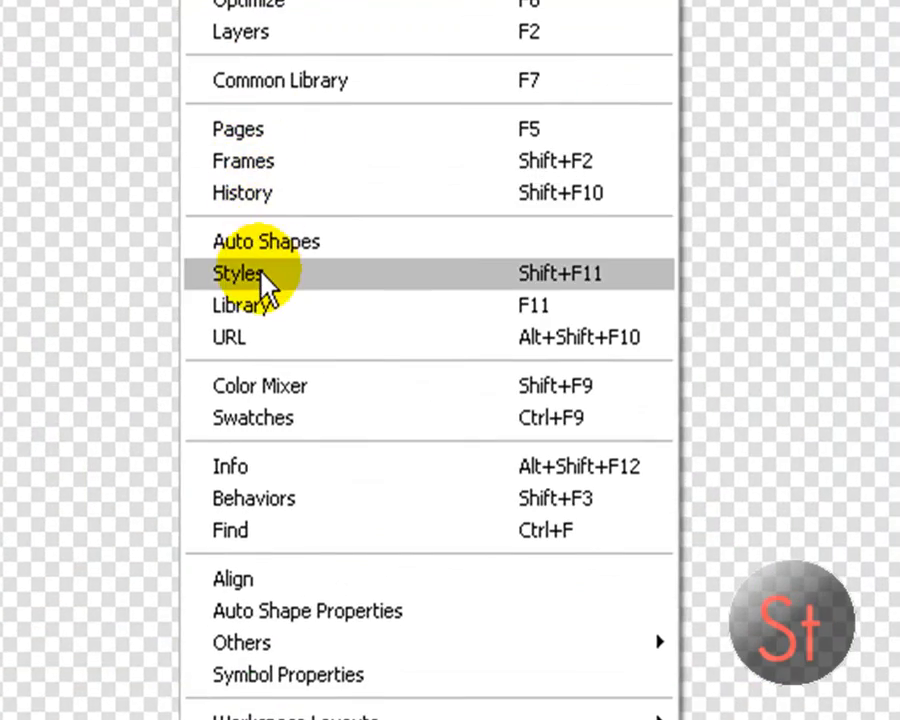
left_click(243, 273)
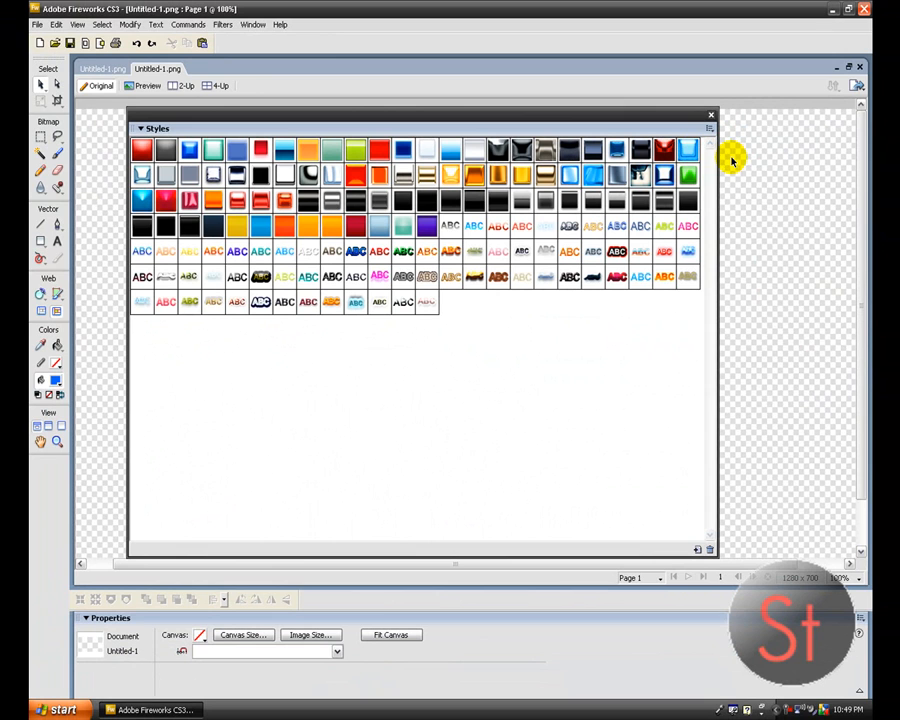
mouse_move(370, 320)
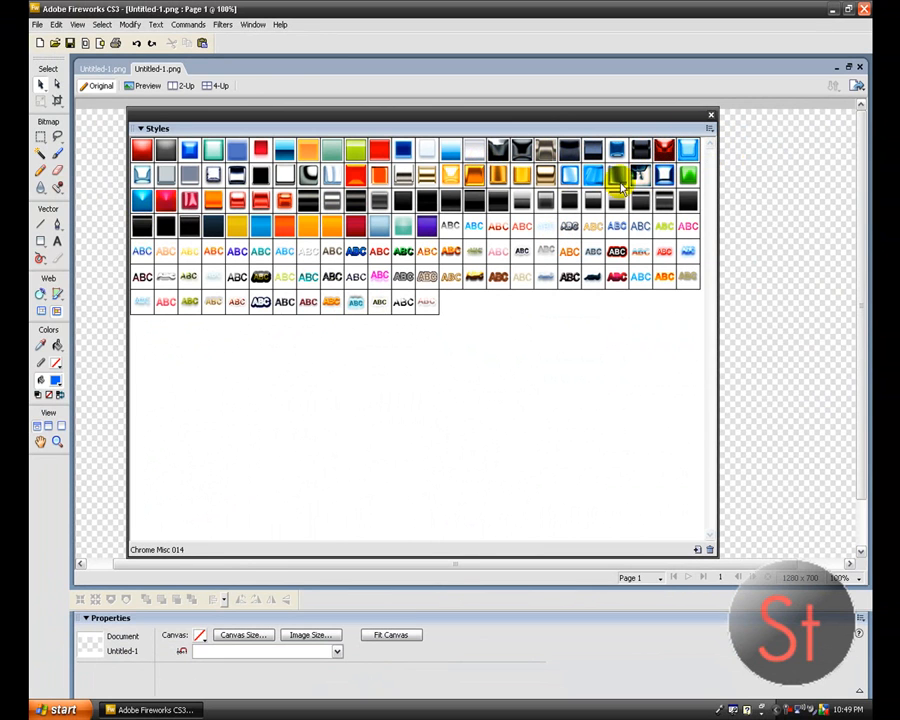
double_click(450, 150)
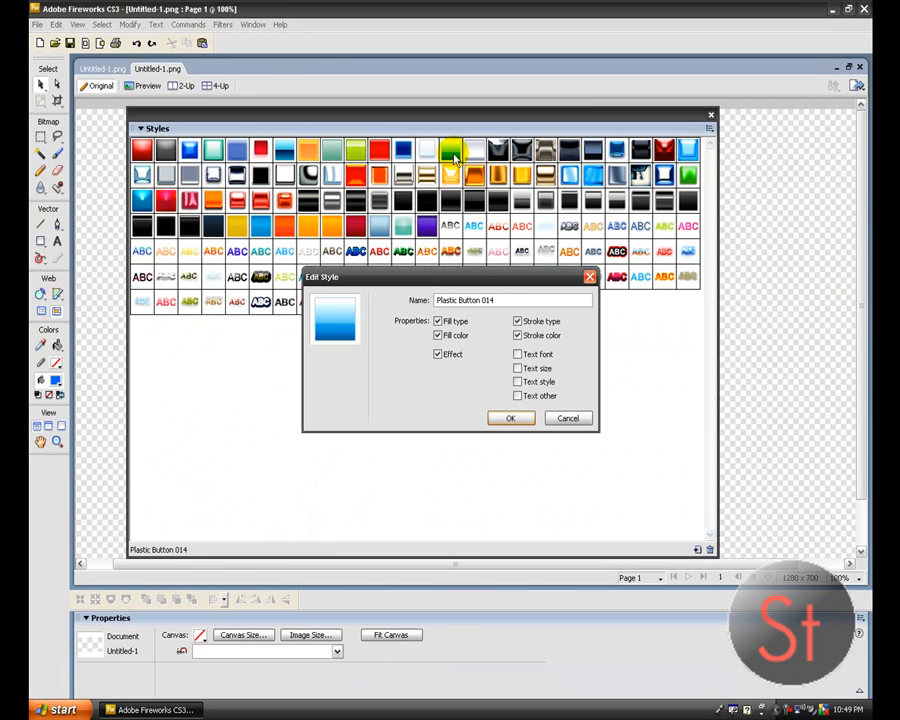
left_click(511, 418)
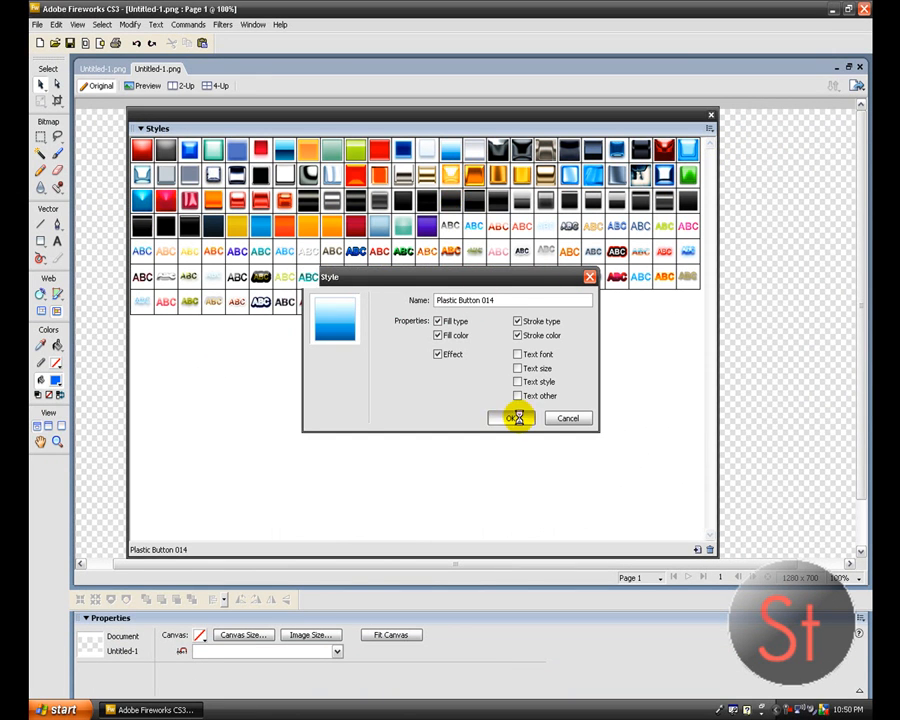
left_click(511, 418)
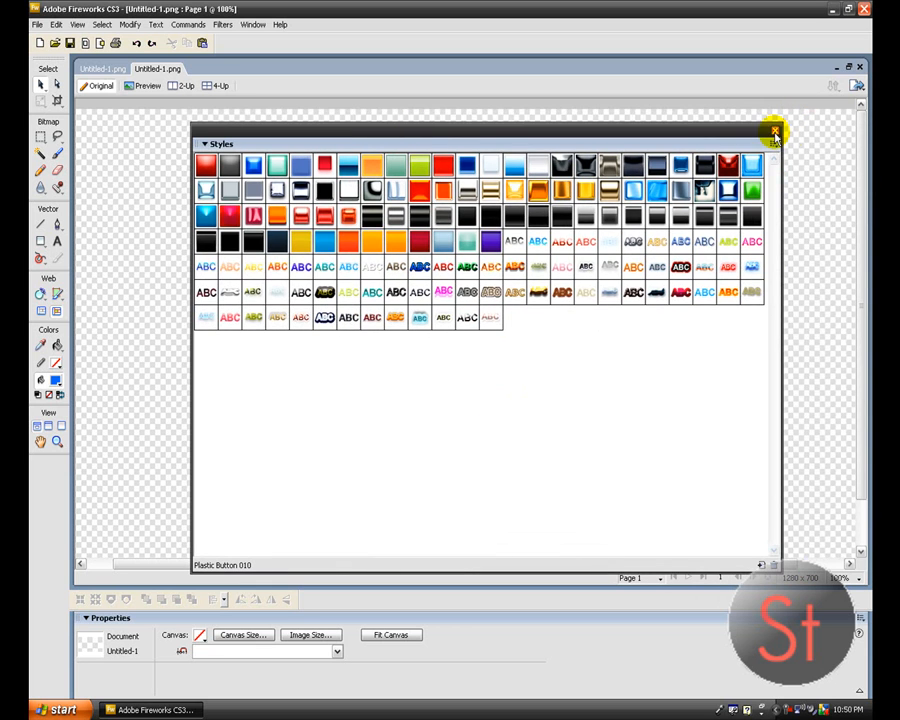
left_click(774, 132)
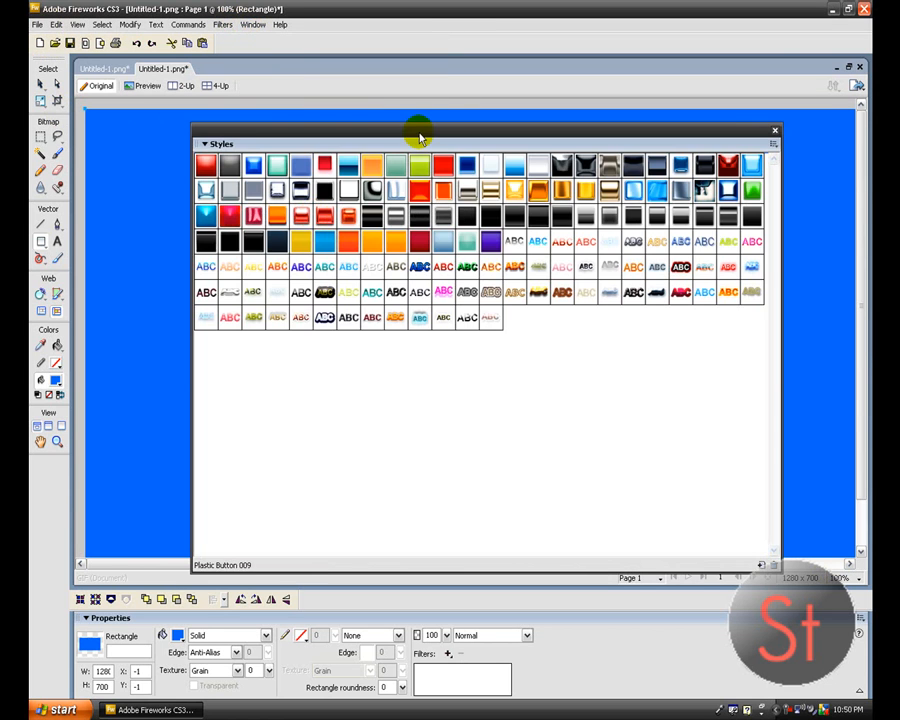
Draw a 1280×700 rectangle over the canvas and apply Plastic Button 014 to it.
left_click_drag(420, 143, 330, 78)
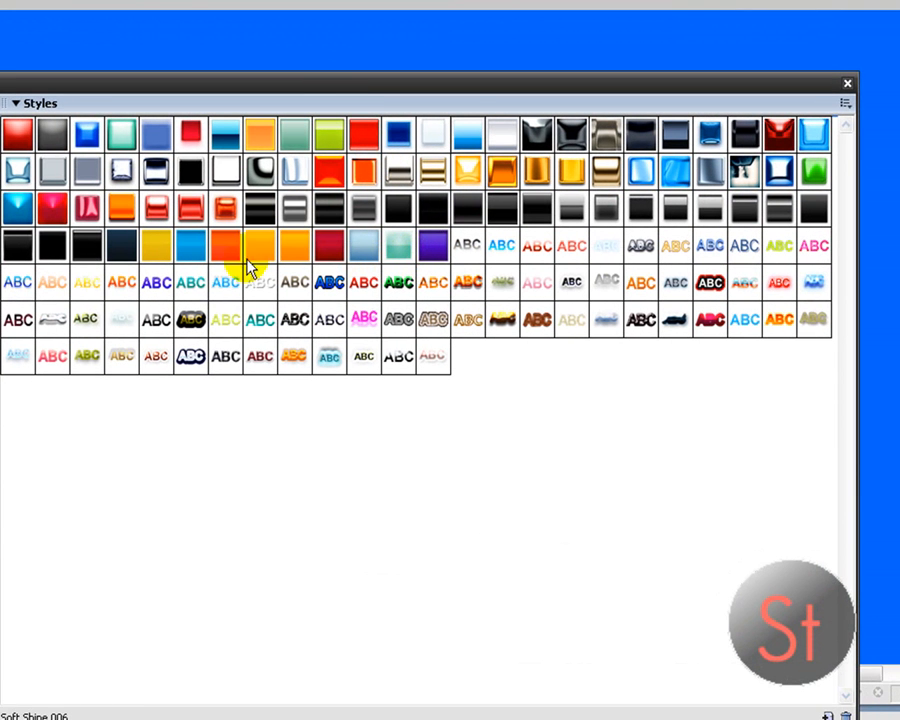
left_click(466, 133)
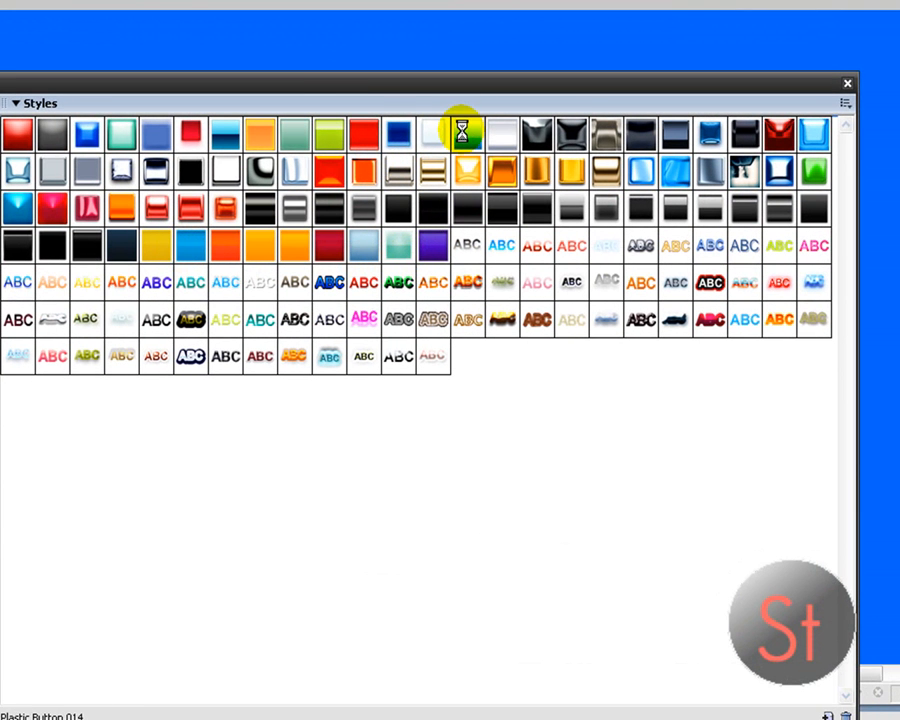
mouse_move(502, 147)
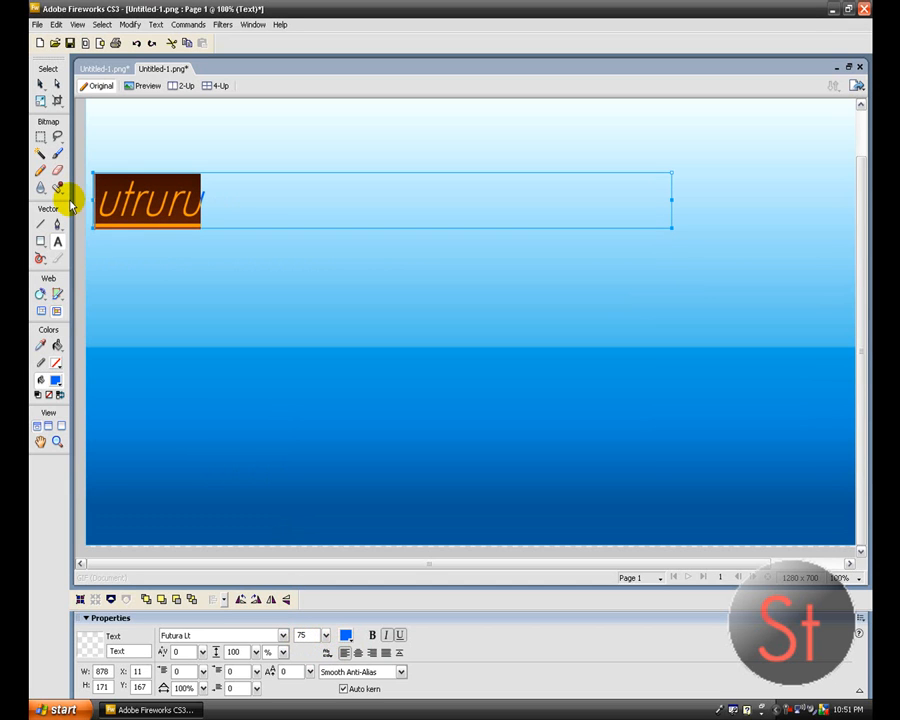
Replace the placeholder text with 'Supertekster'.
key("Delete")
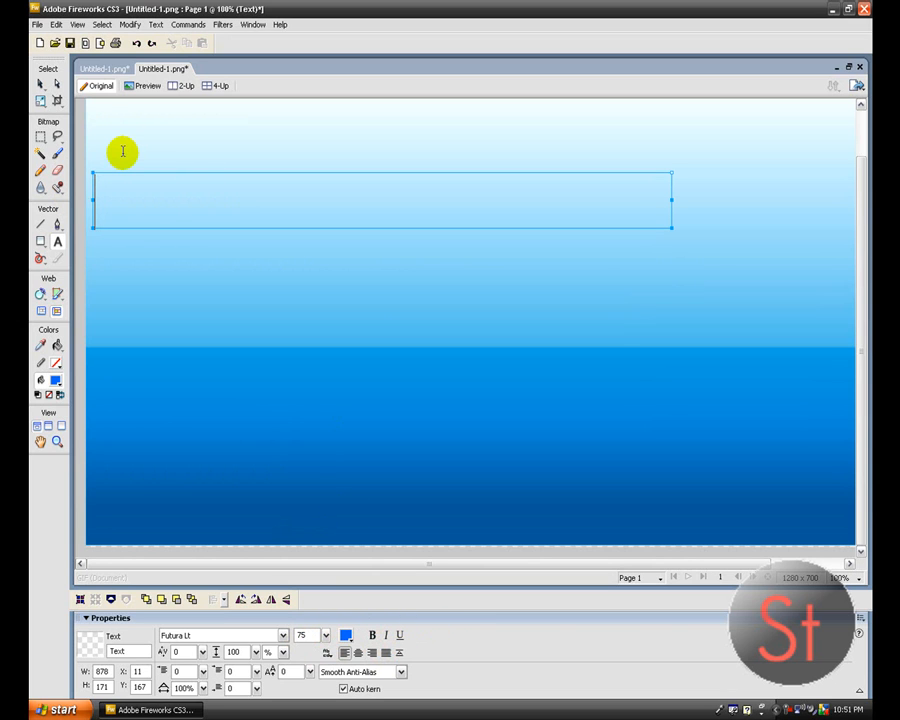
type("Super")
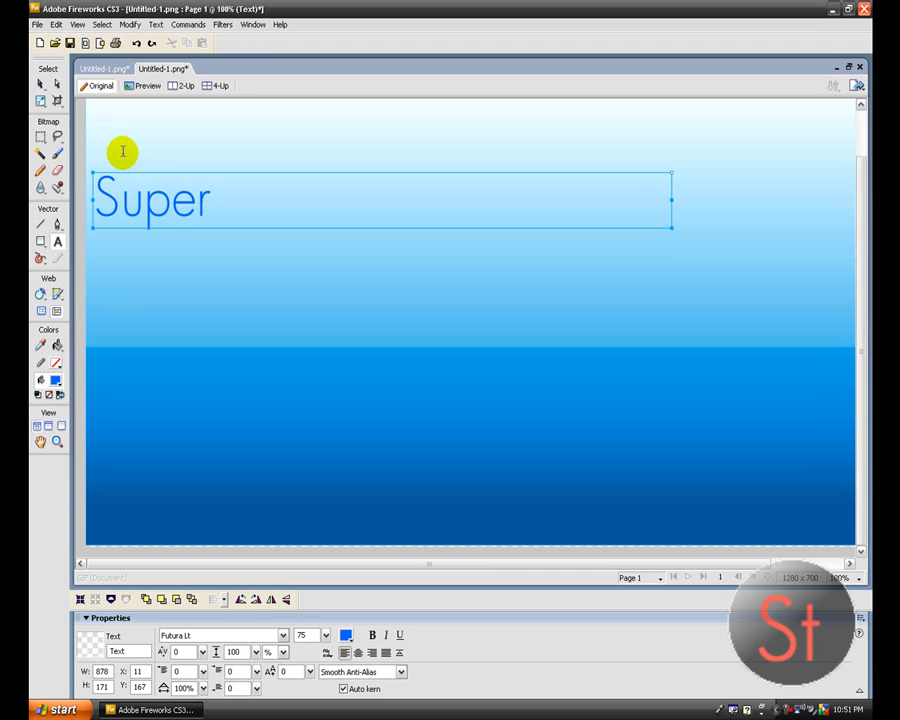
type("tekster")
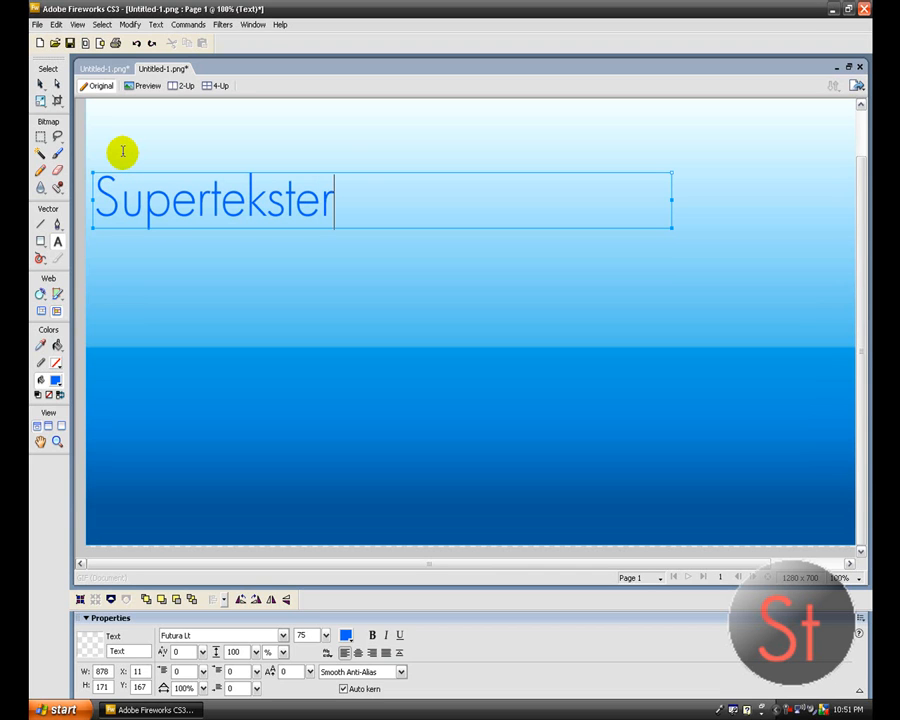
mouse_move(313, 166)
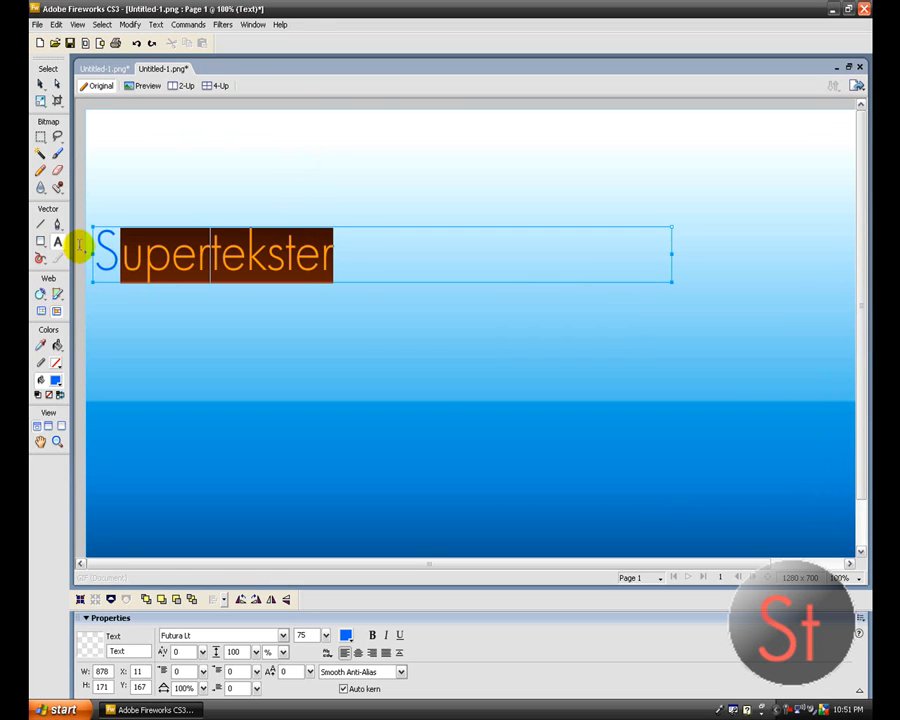
Show the Styles panel and preview golden, yellow bevelled, pink and pale styles on Supertekster.
left_click(253, 24)
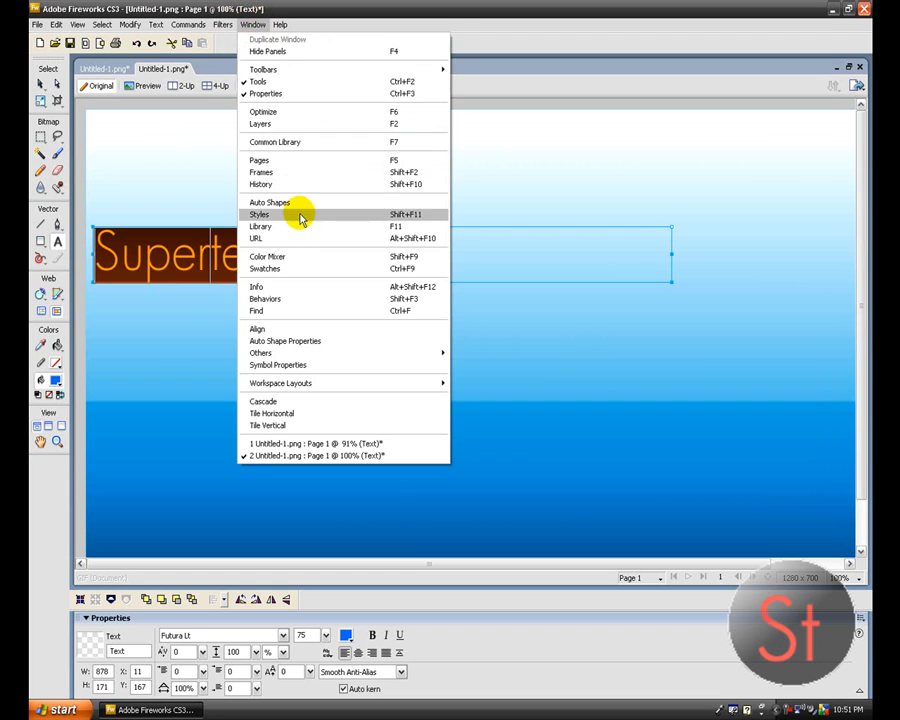
left_click(260, 214)
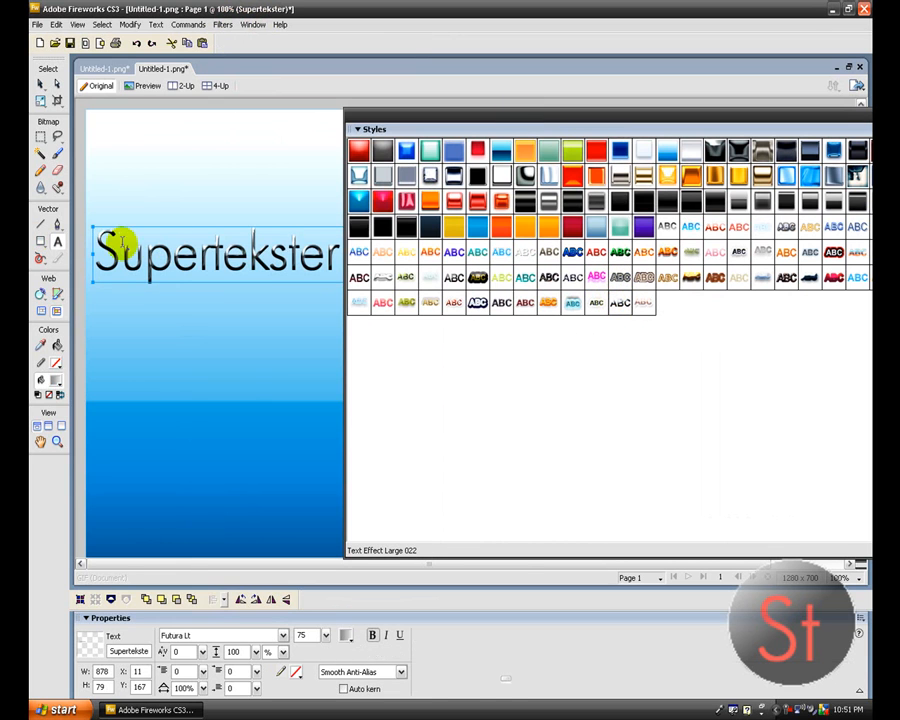
left_click(425, 303)
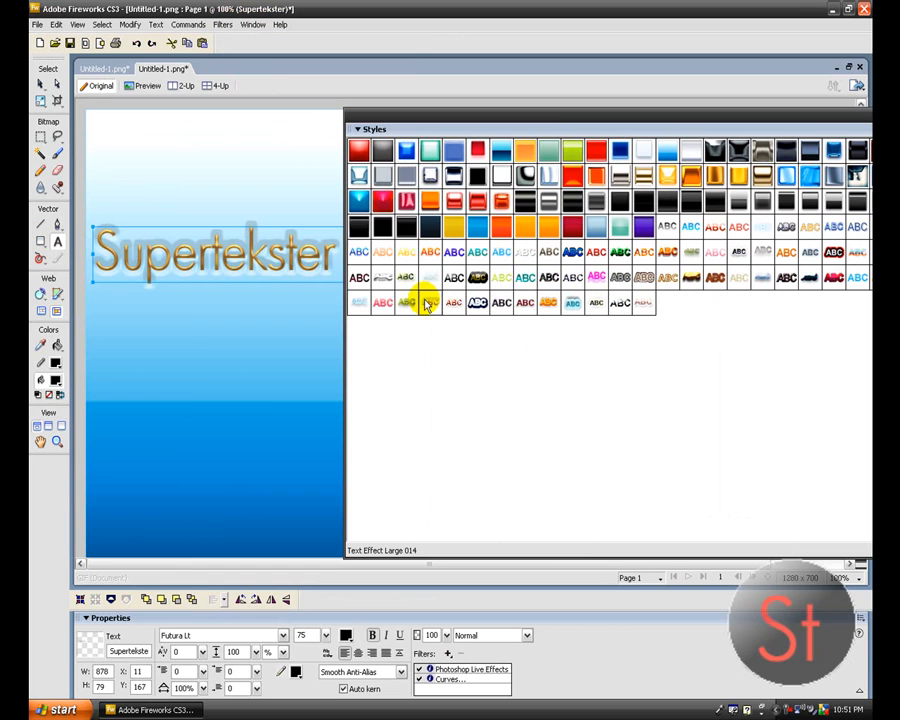
left_click(405, 303)
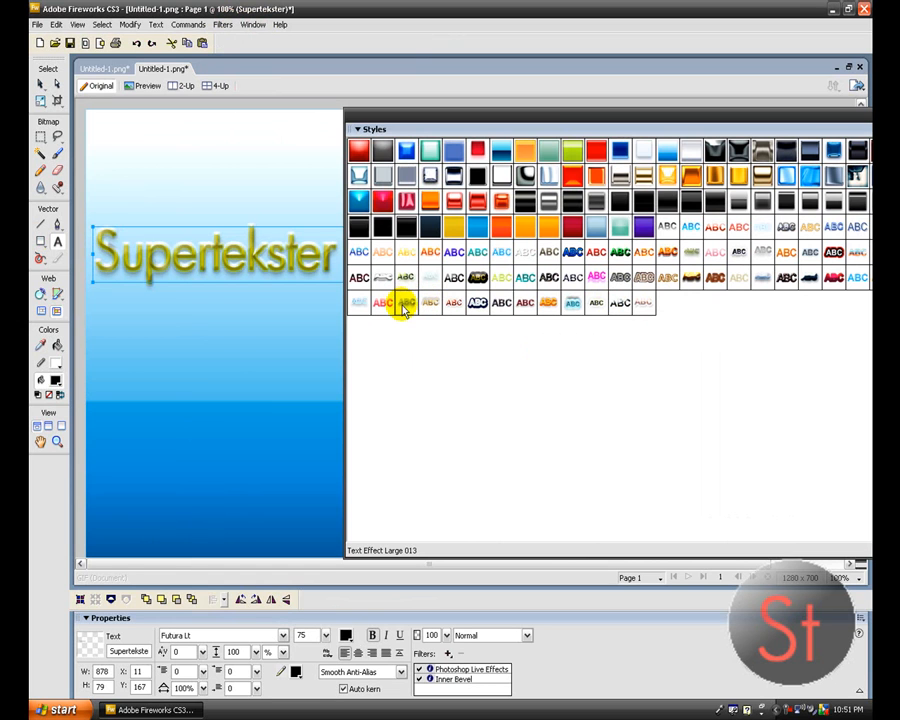
left_click(382, 302)
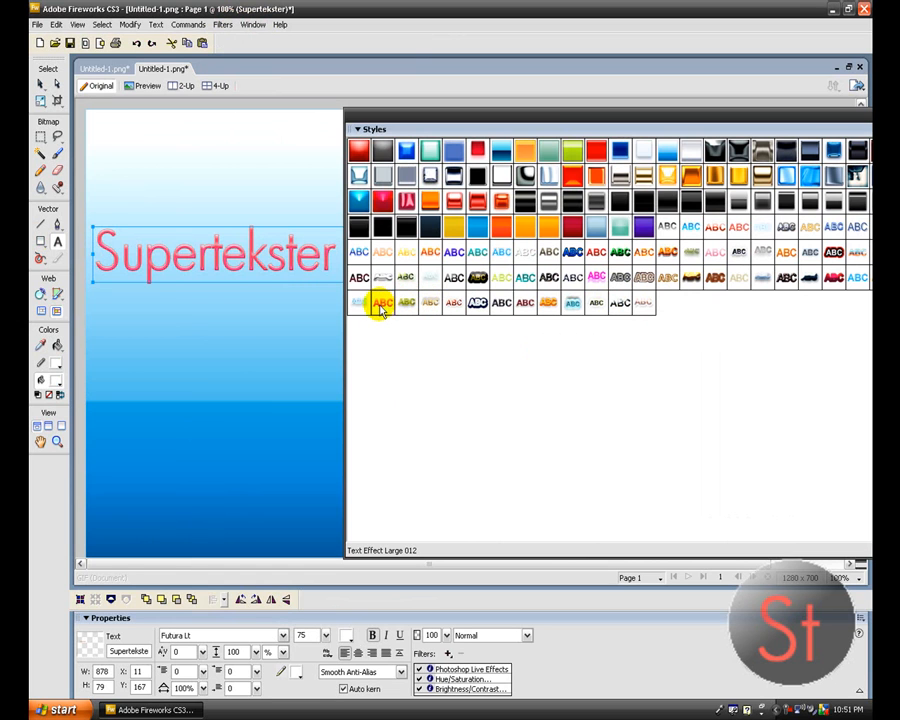
left_click(382, 302)
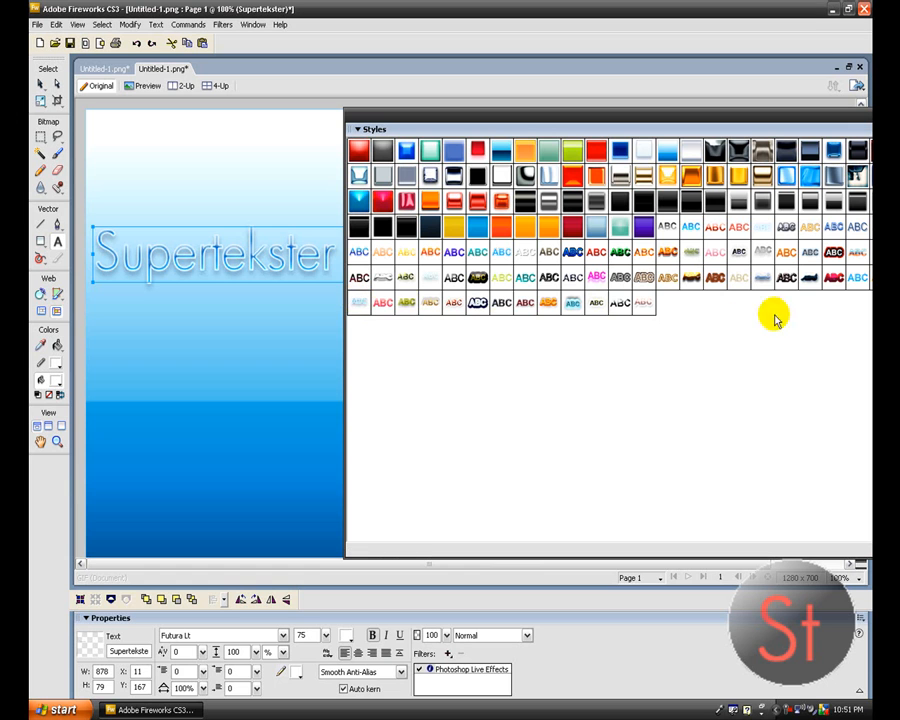
Preview red, purple, yellow and chrome styles, then apply the glowing blue style and close Styles.
left_click(822, 278)
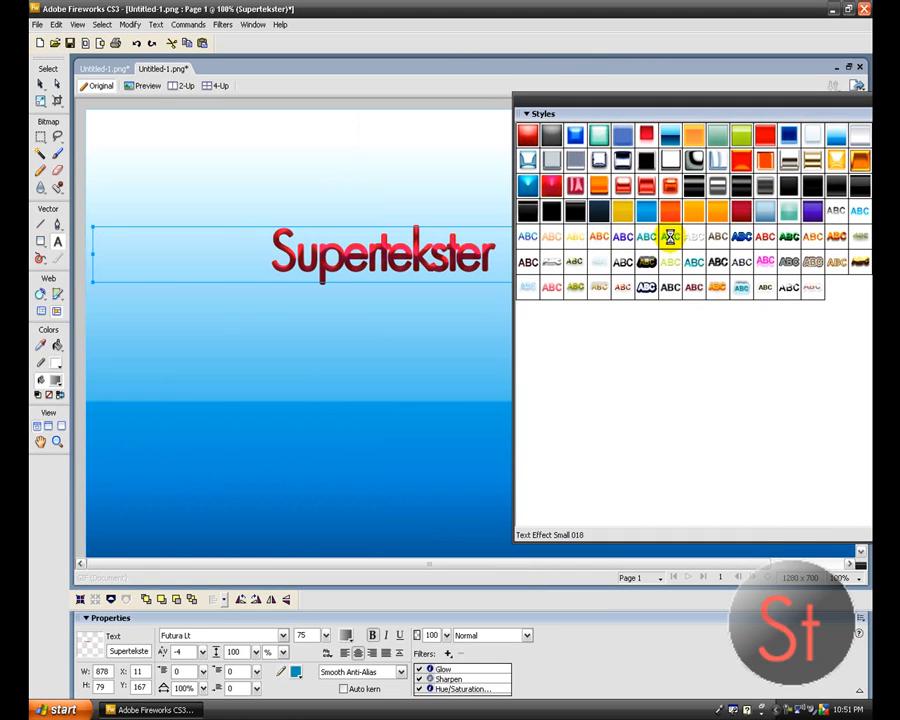
left_click(645, 237)
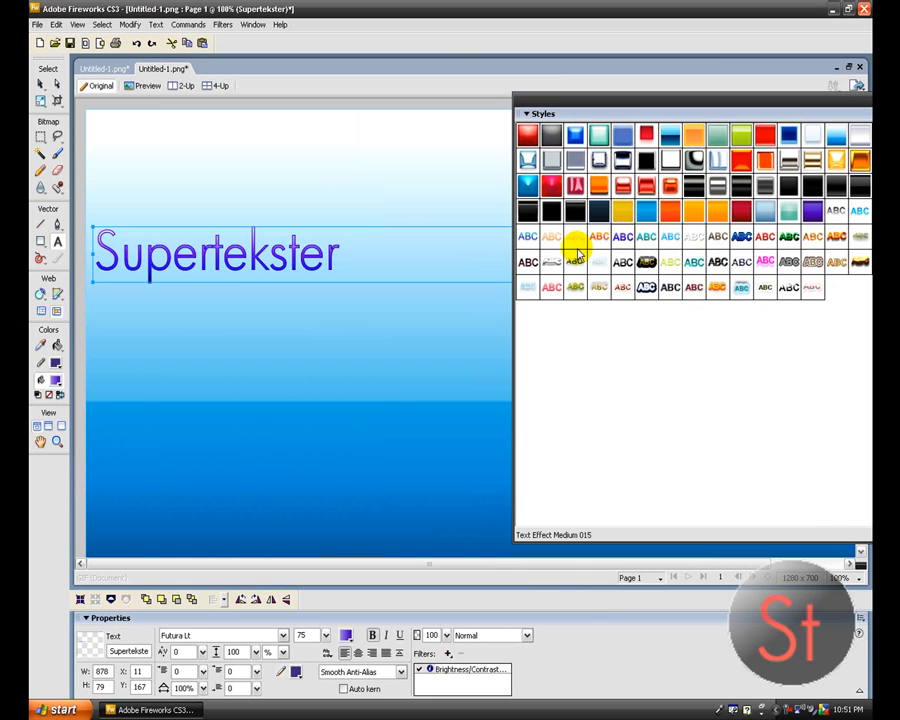
left_click(575, 237)
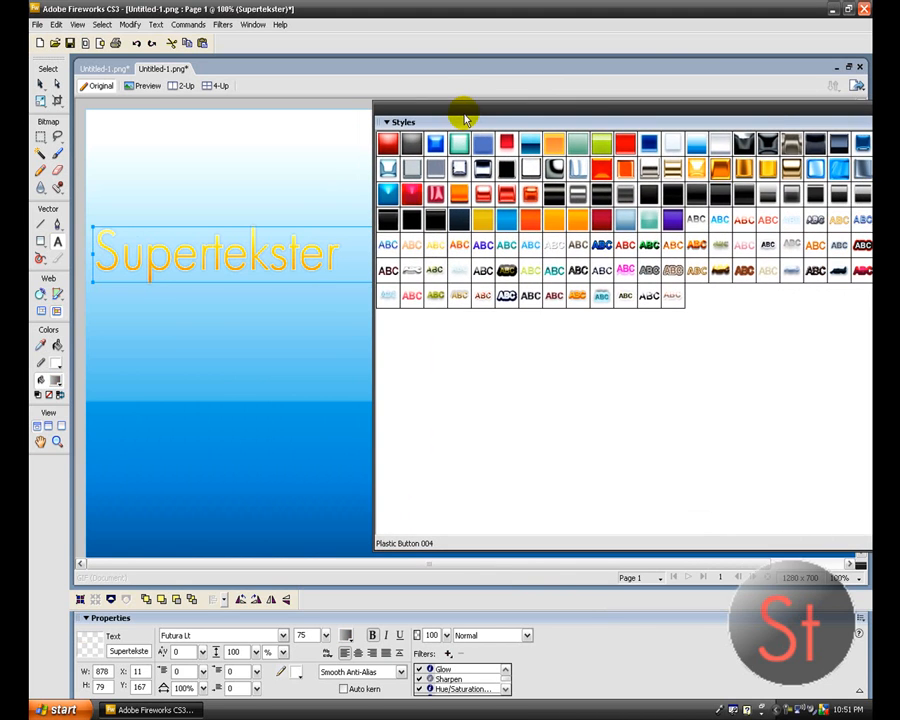
left_click(862, 220)
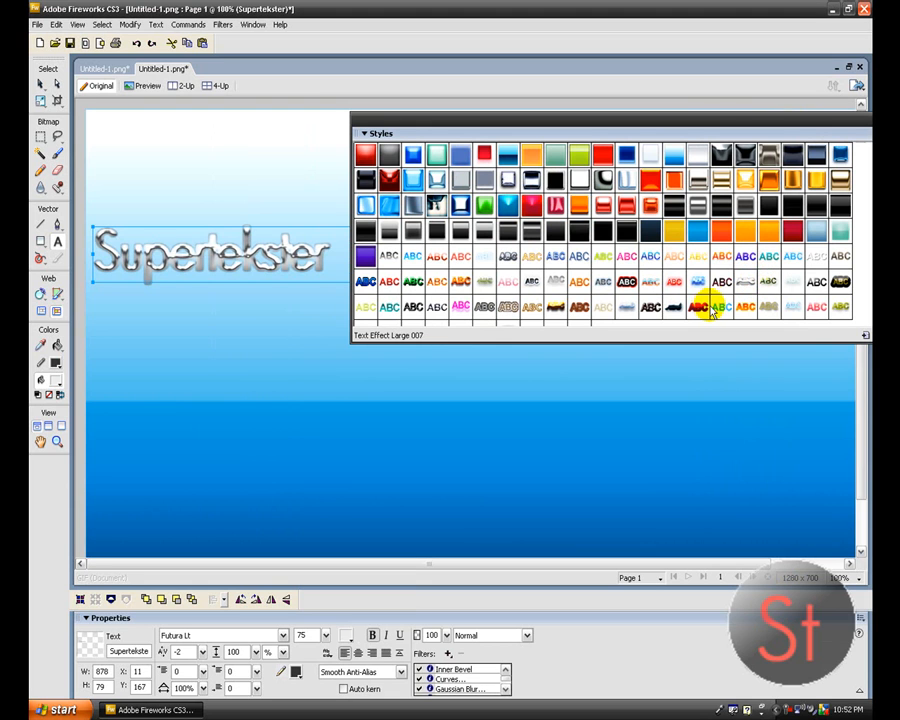
left_click(697, 281)
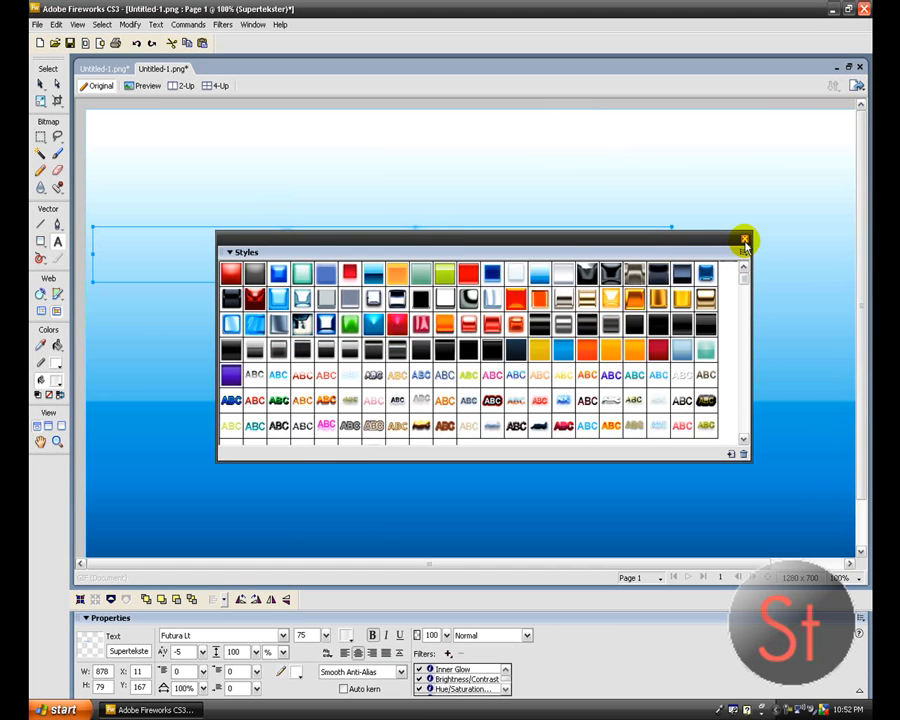
left_click(745, 240)
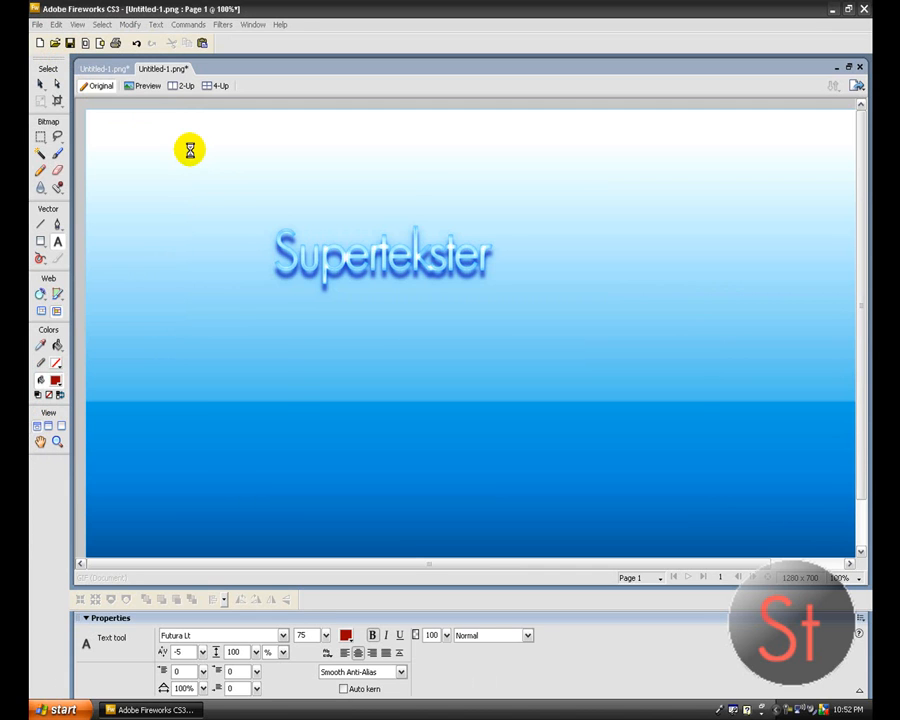
Open logo5 from the Desktop and select its ST lettering.
left_click(37, 24)
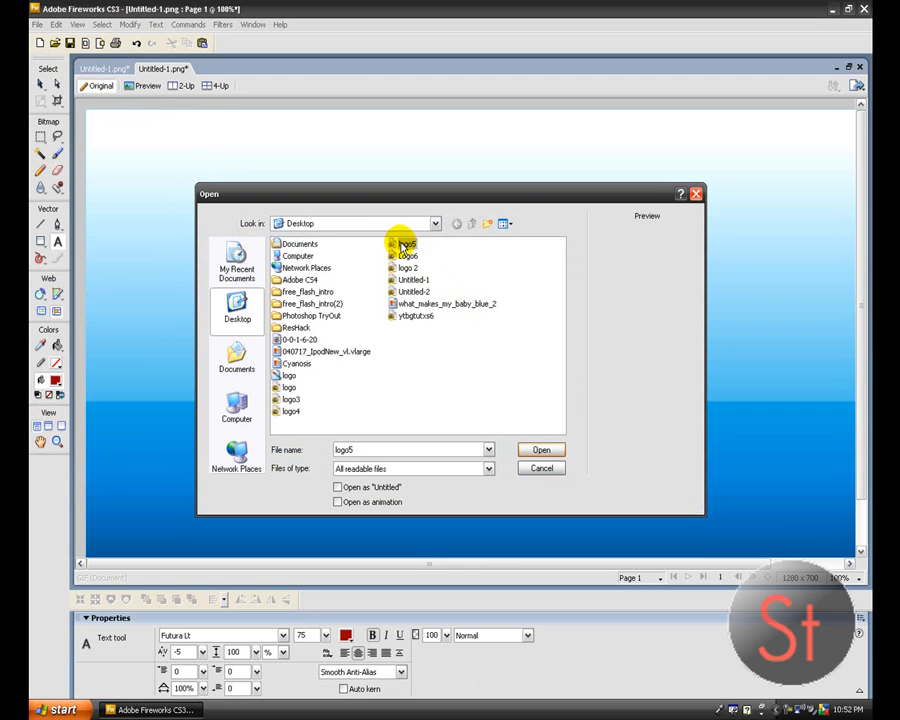
left_click(541, 449)
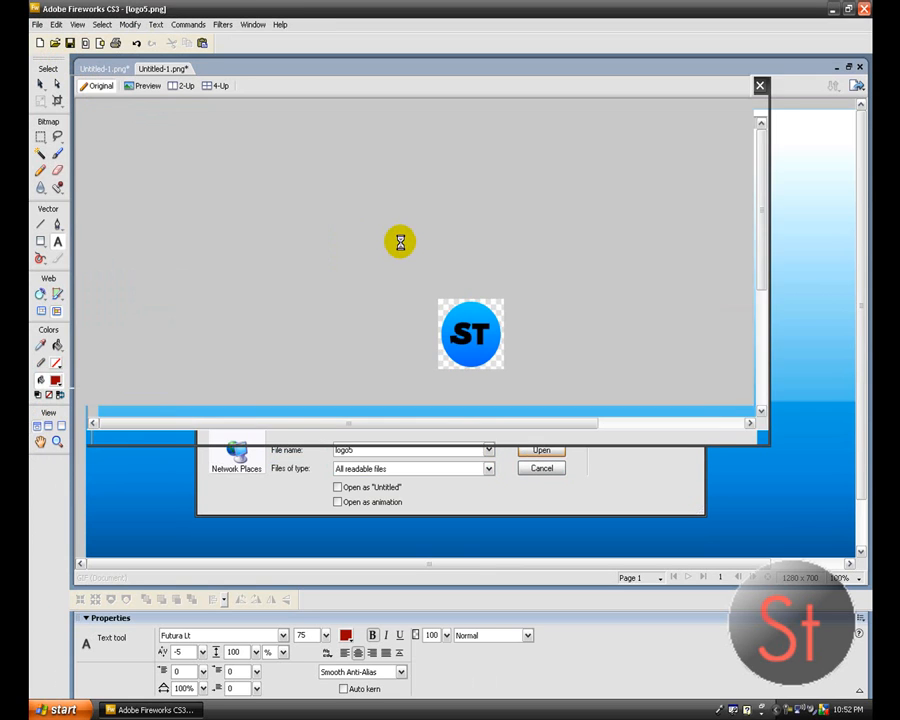
left_click(540, 449)
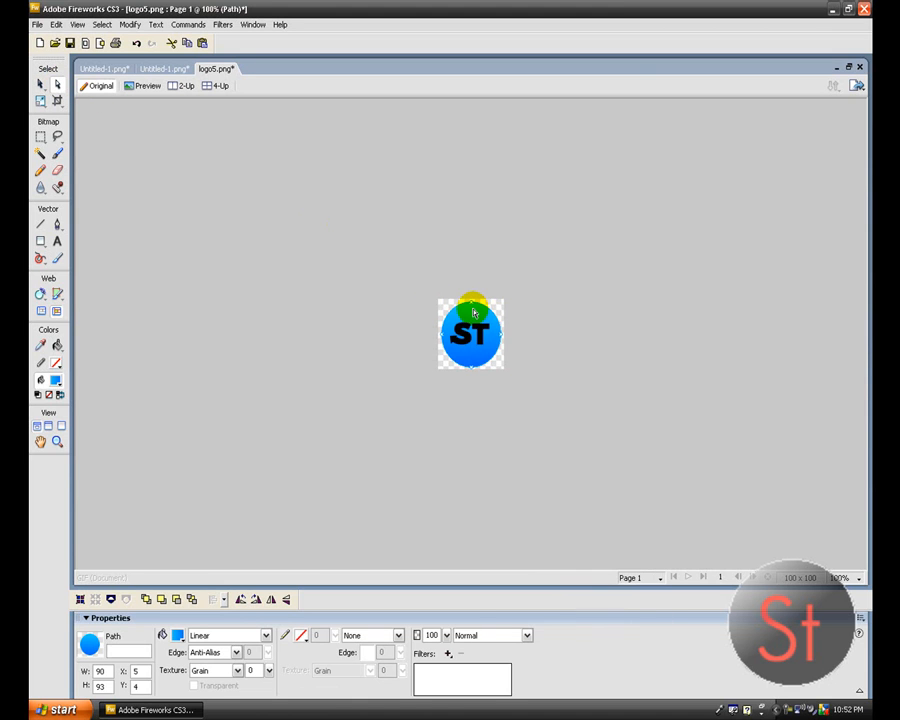
right_click(471, 333)
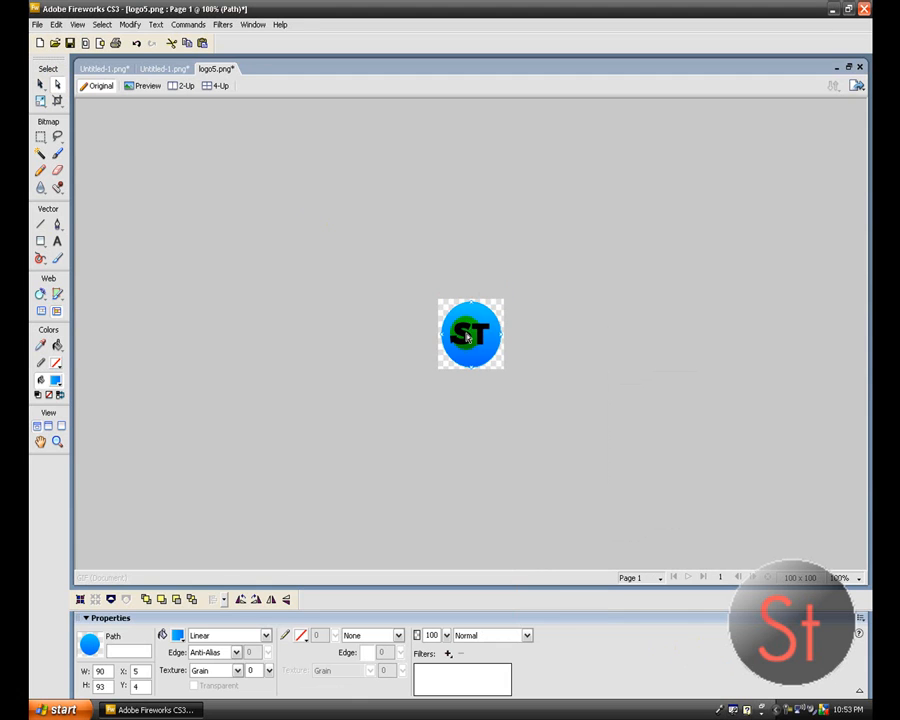
left_click(160, 68)
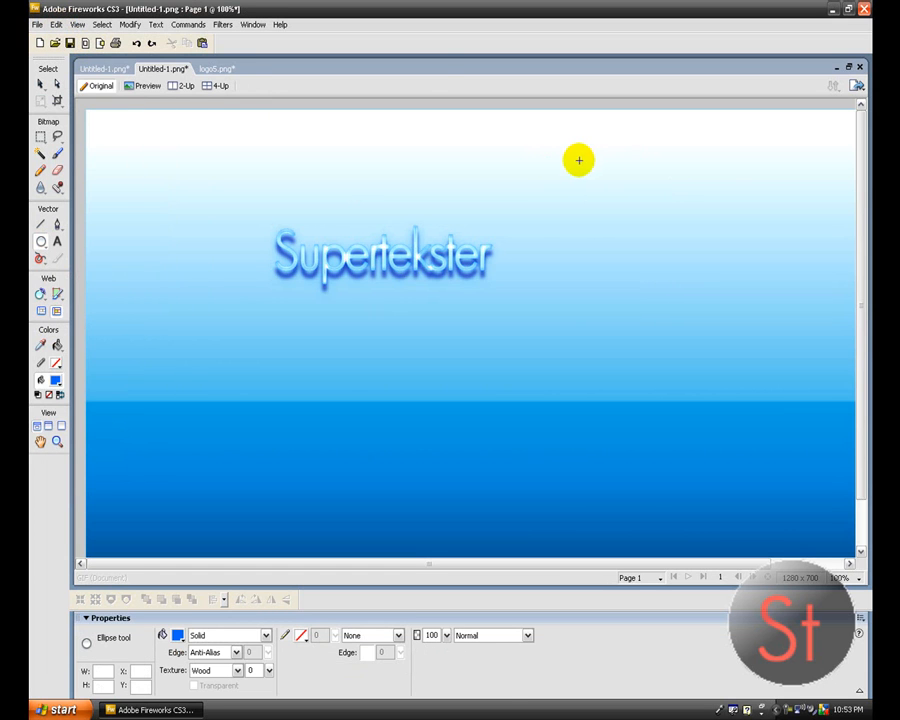
Draw a large circle right of Supertekster and give it a diagonal blue linear gradient.
left_click_drag(579, 160, 735, 385)
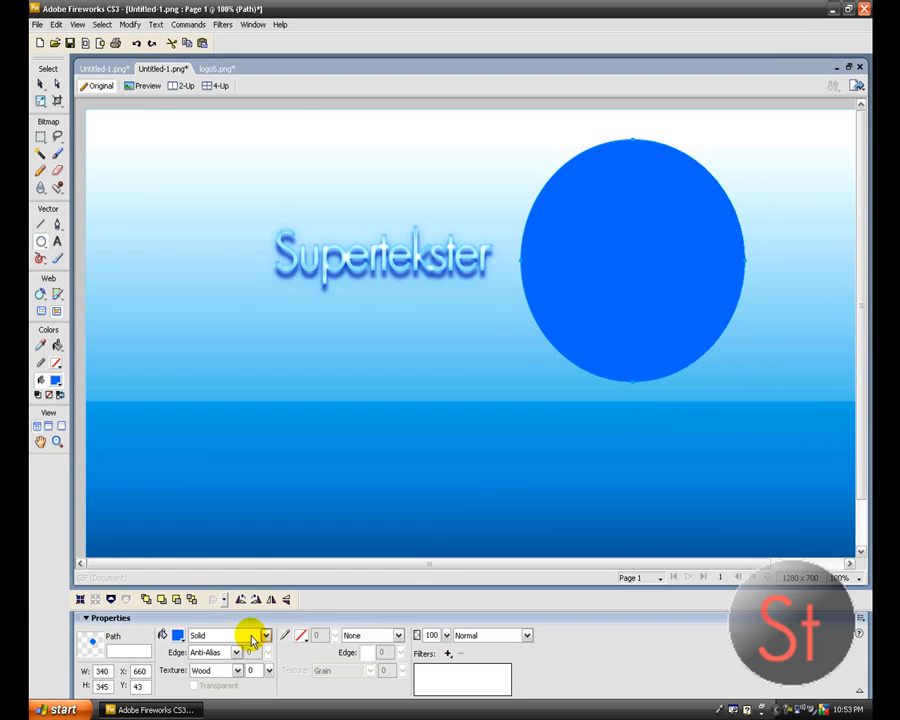
left_click(266, 635)
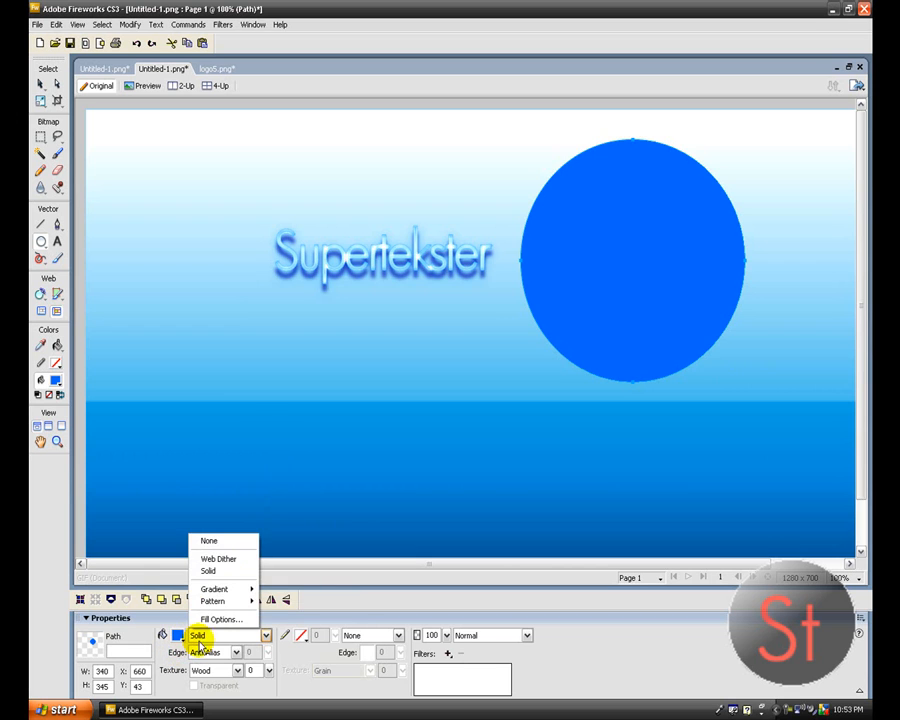
left_click(214, 588)
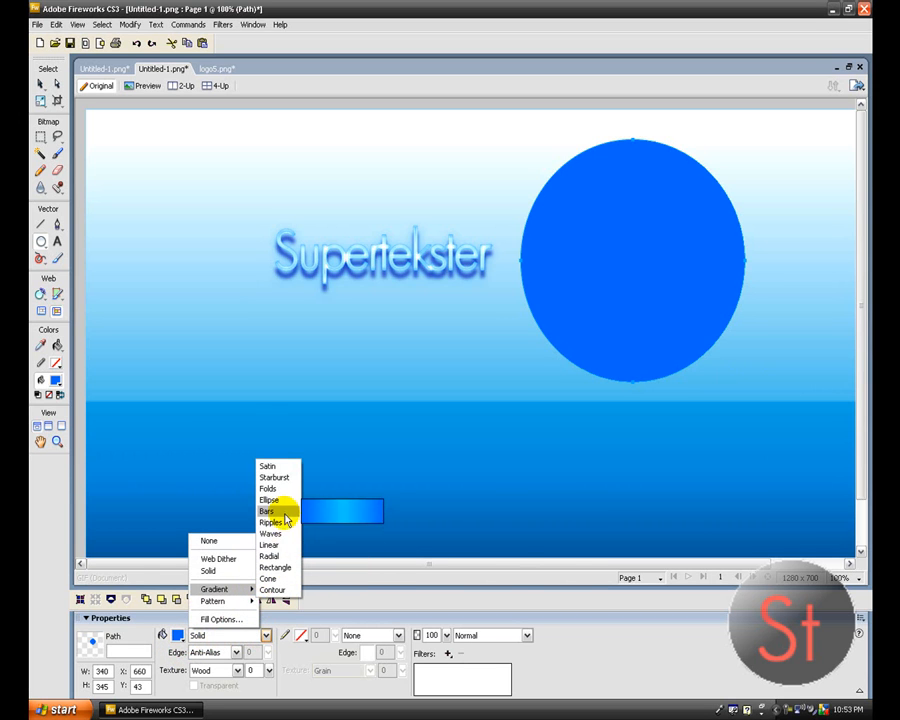
left_click(270, 545)
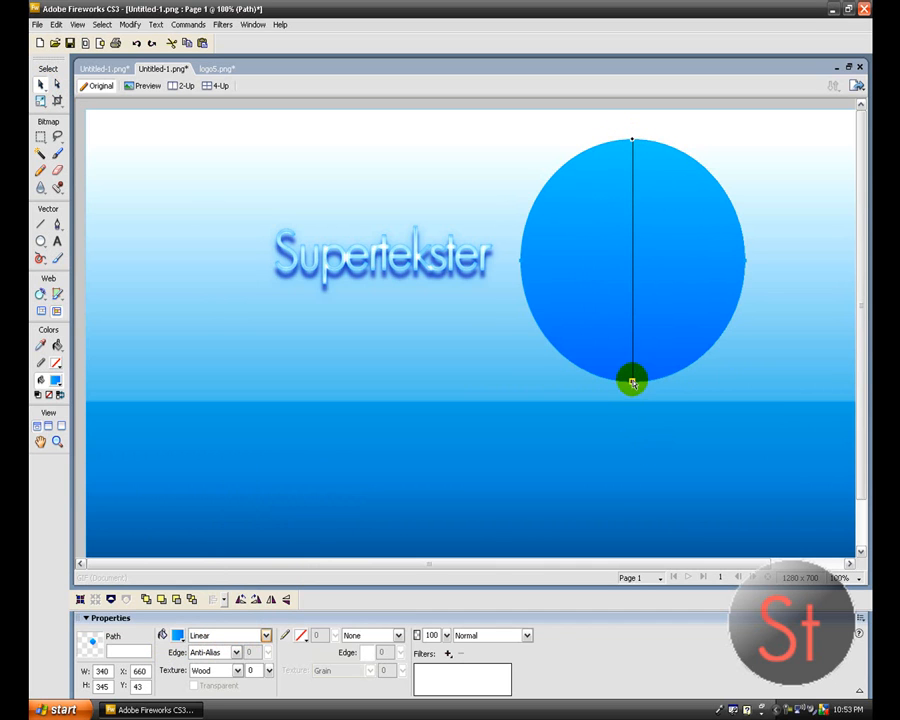
left_click_drag(632, 382, 720, 338)
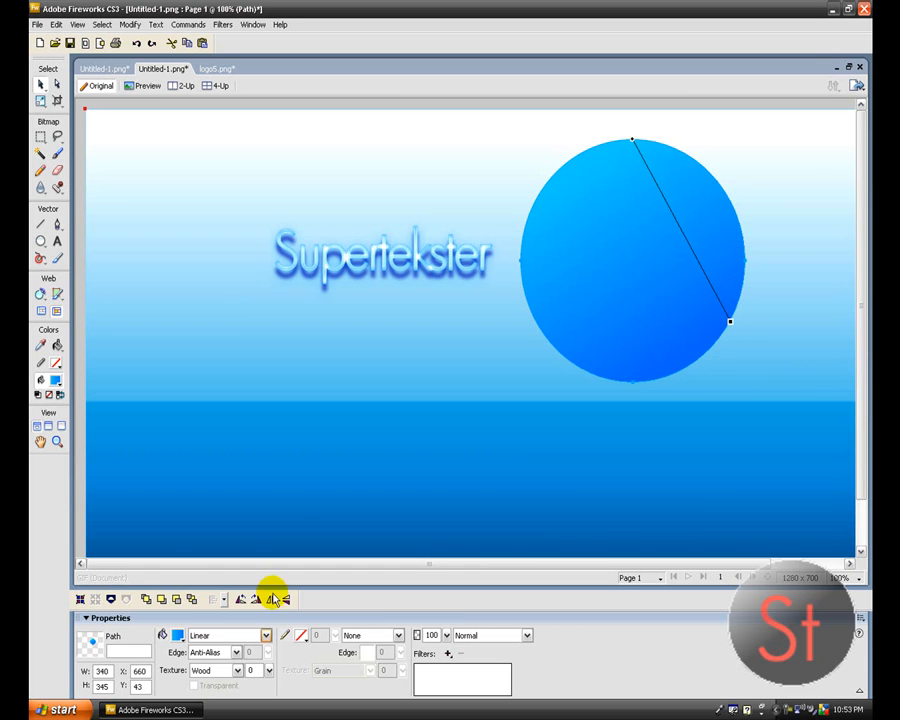
left_click(177, 635)
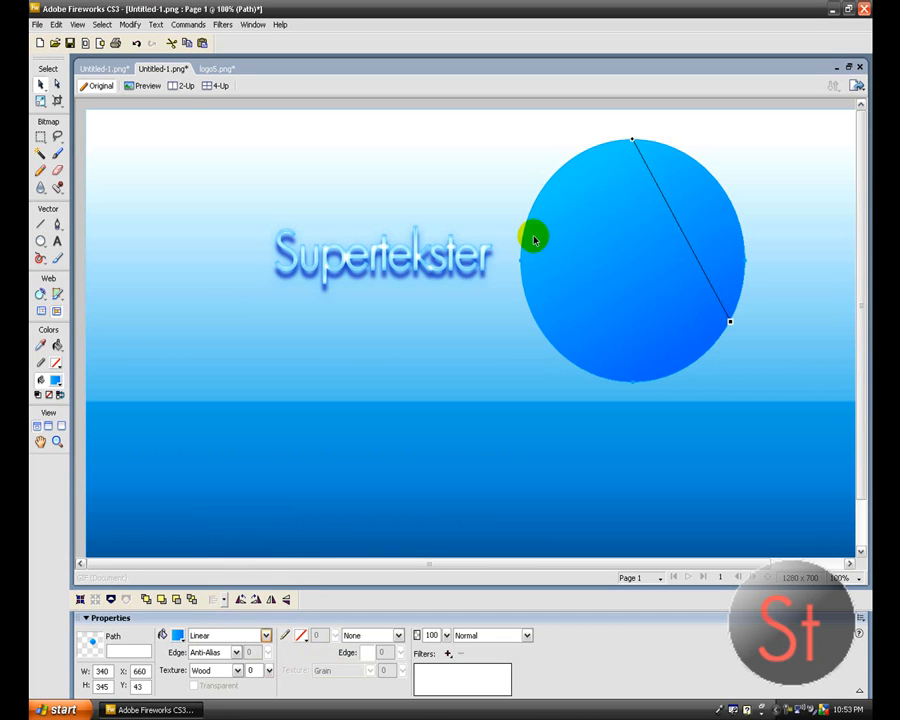
left_click(56, 24)
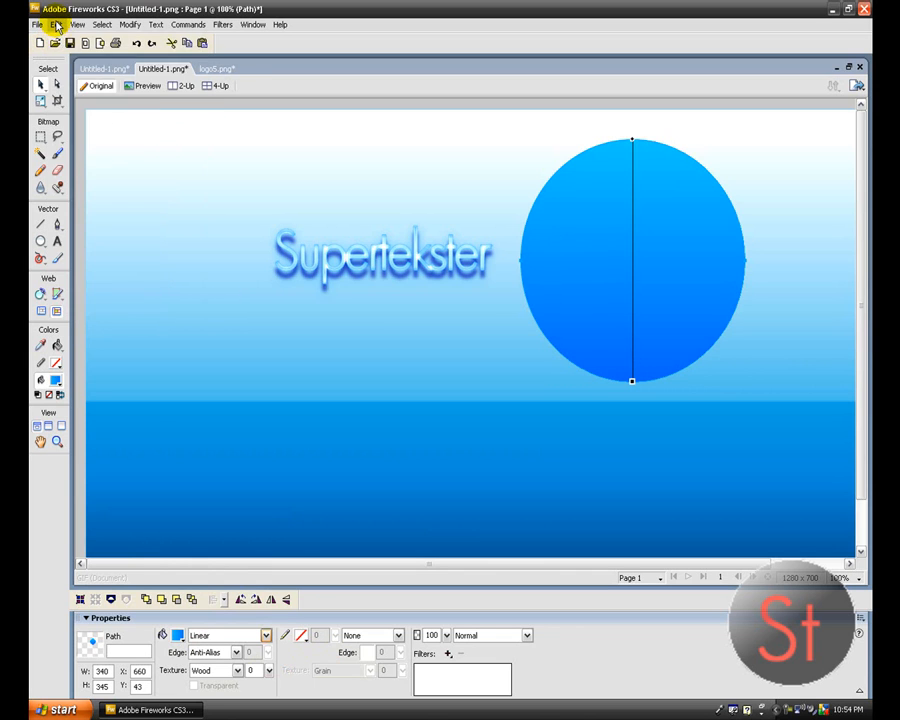
left_click(56, 24)
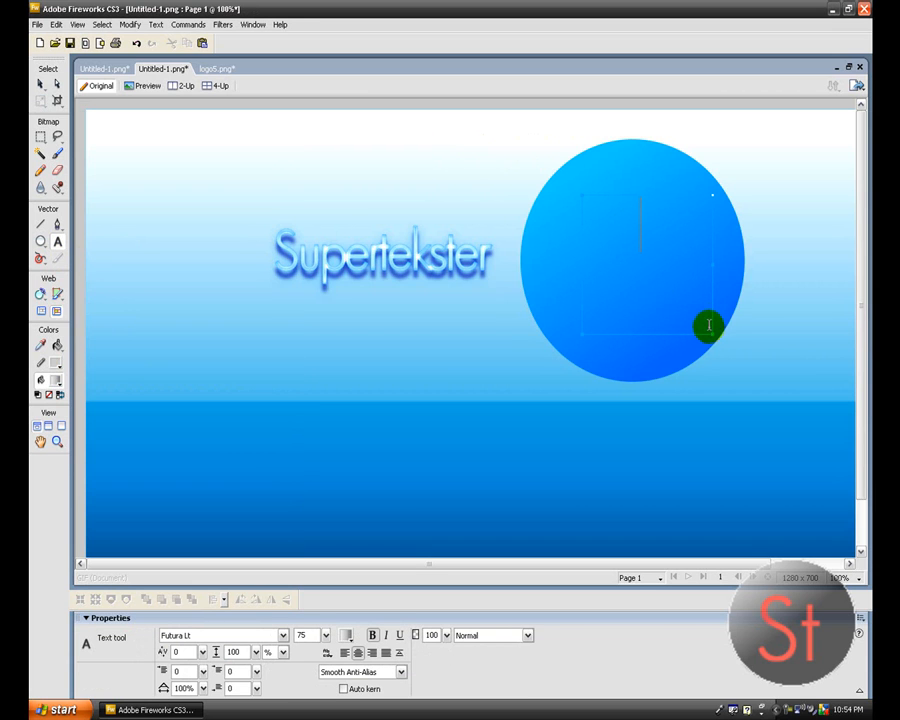
Type 'ST' inside the circle and move it to the circle's centre.
left_click(708, 322)
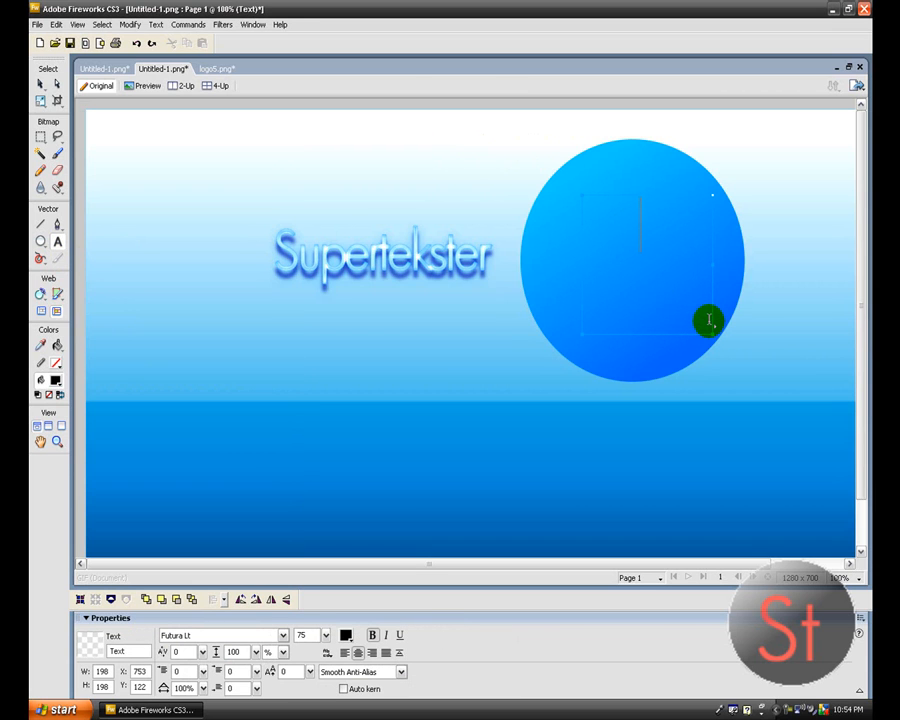
type("ST")
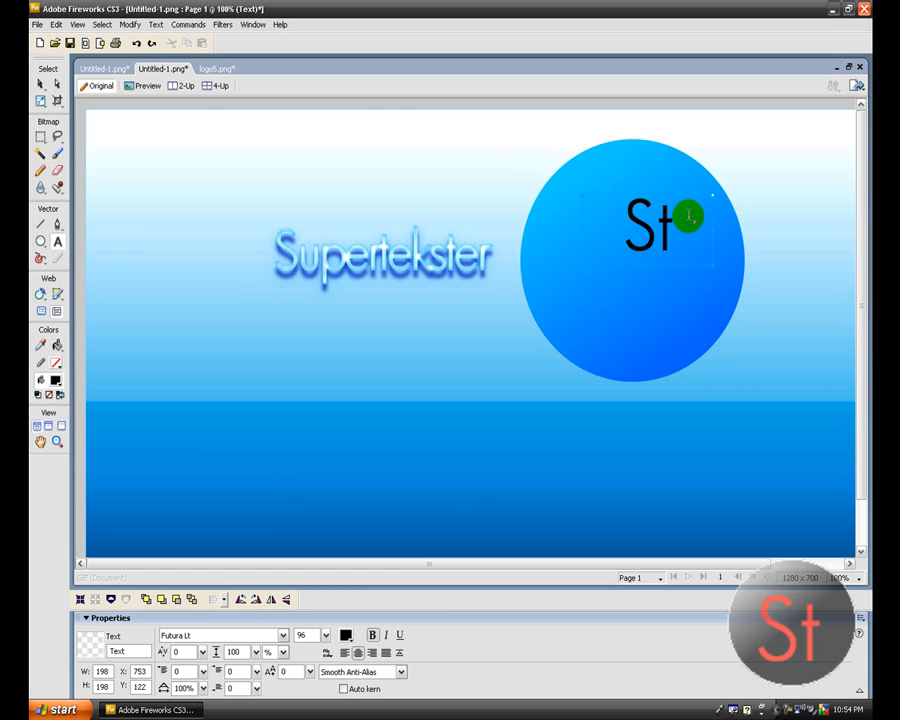
left_click(40, 85)
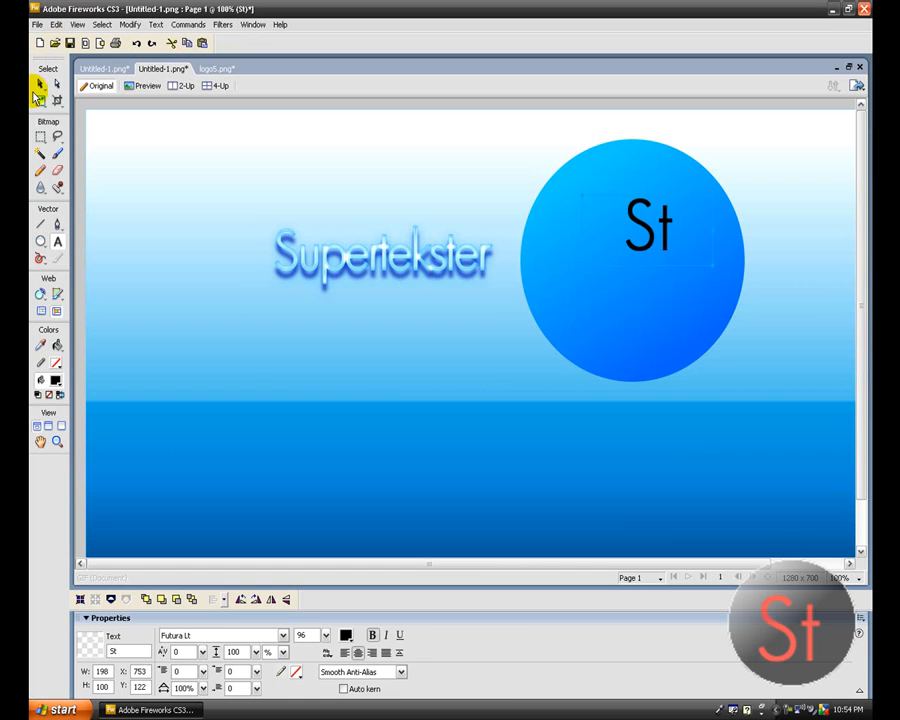
left_click(582, 265)
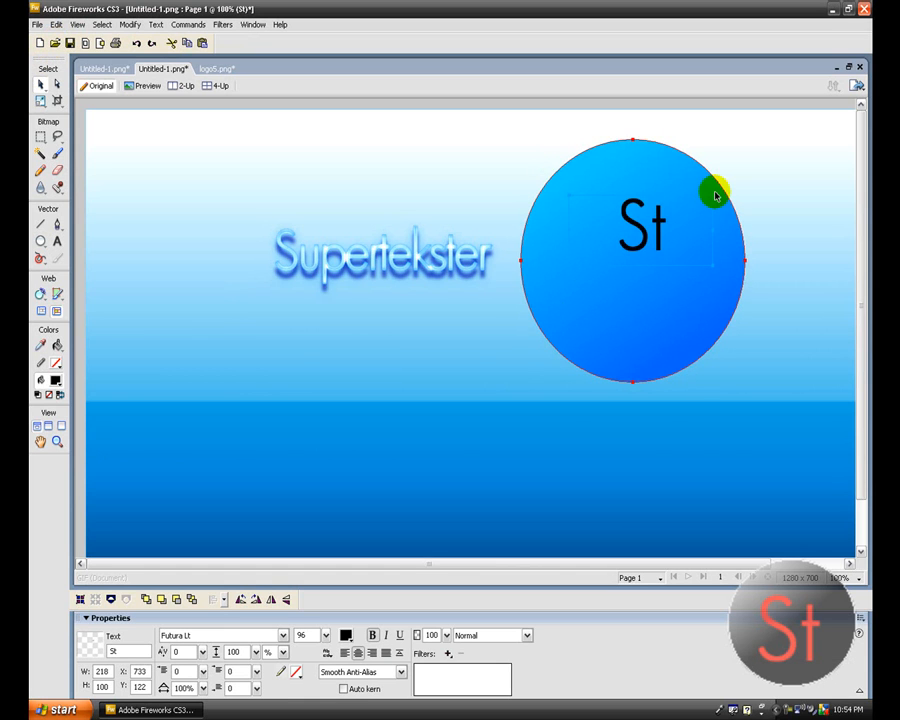
left_click_drag(640, 225, 625, 258)
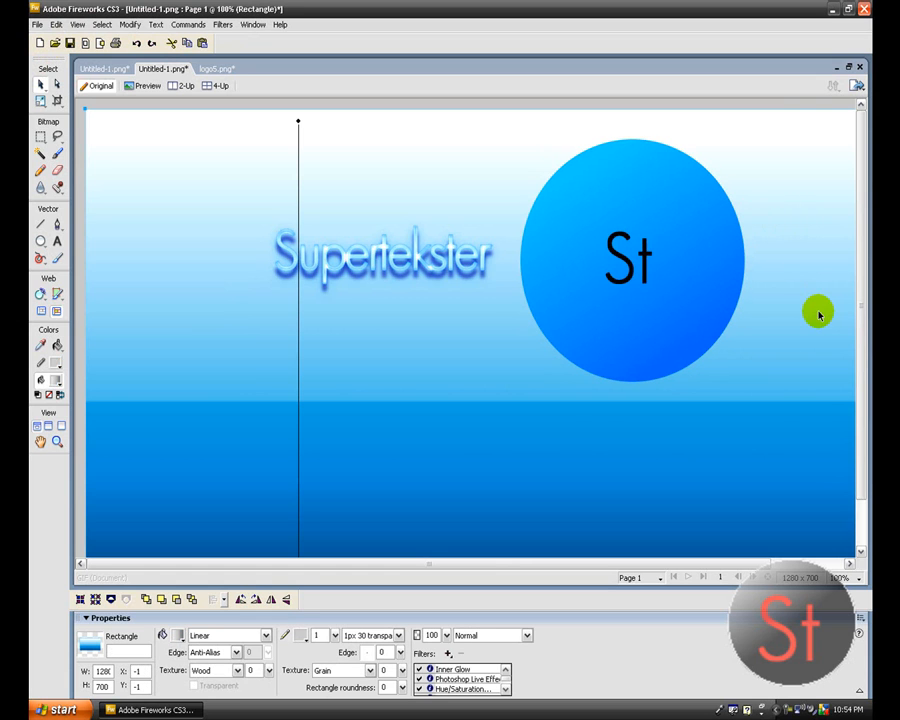
mouse_move(793, 287)
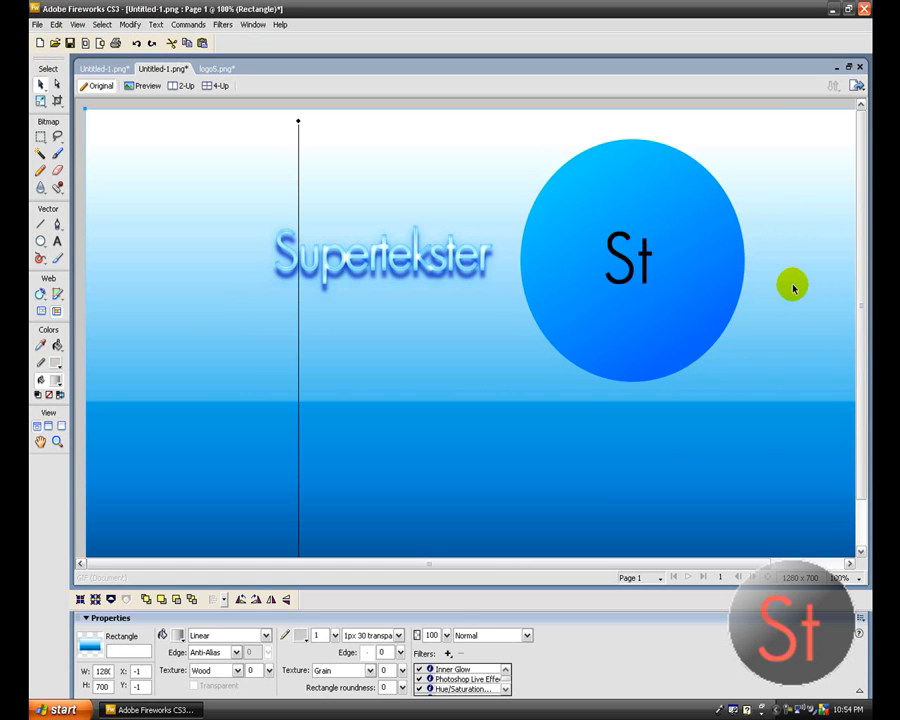
left_click(37, 24)
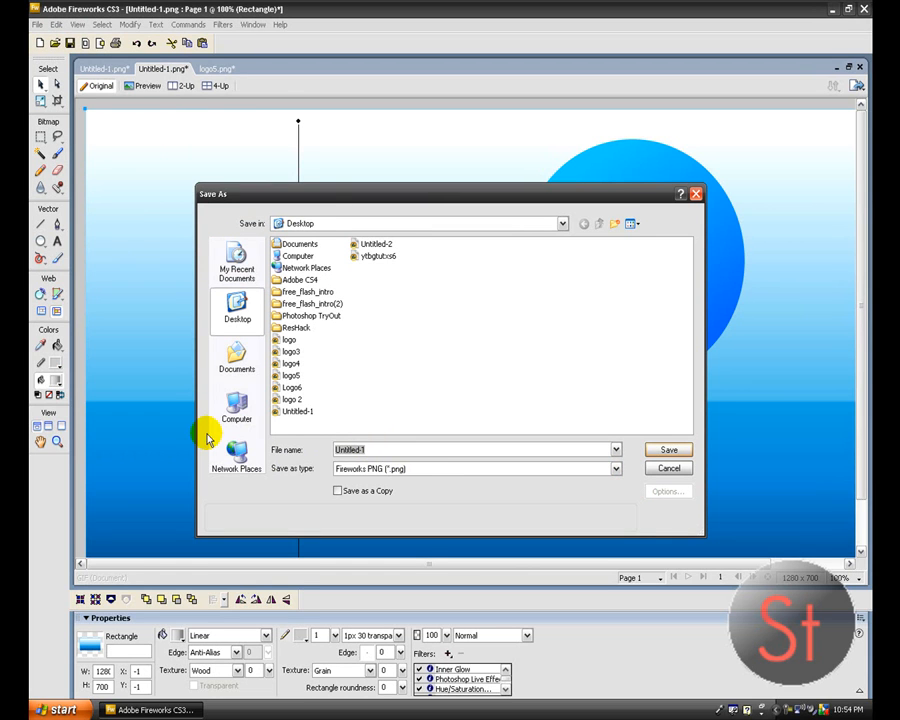
Save the design on the Desktop under the name 'wallpaper'.
type("wallpaper")
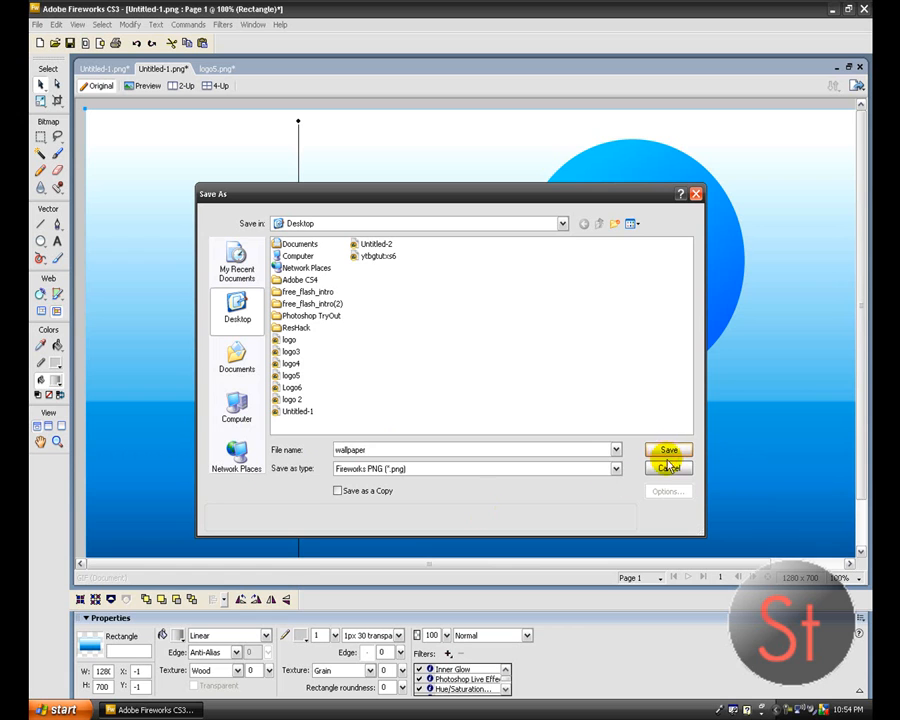
left_click(668, 450)
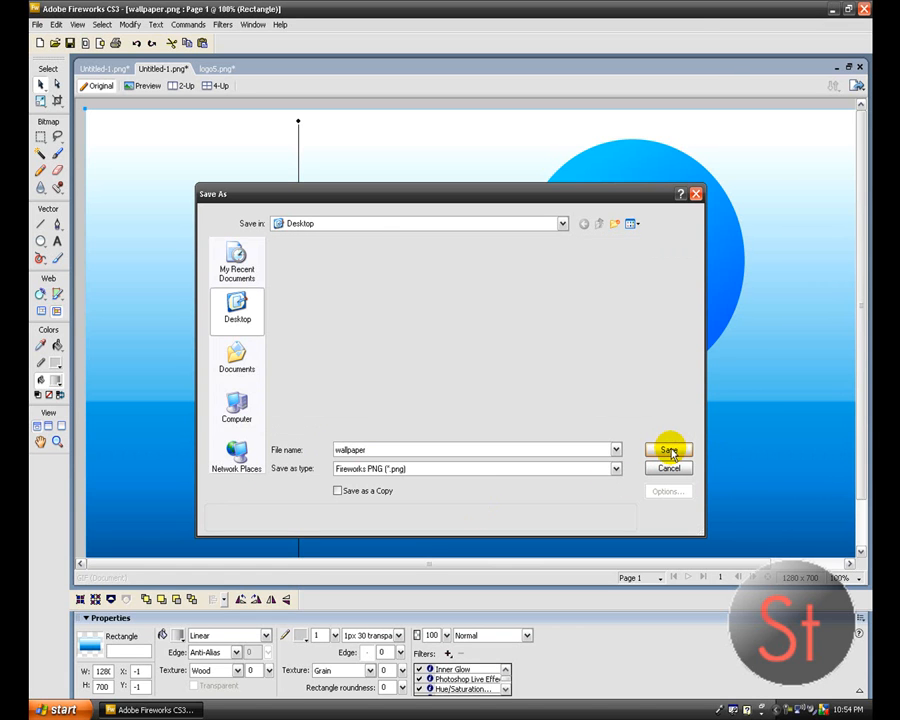
left_click(668, 450)
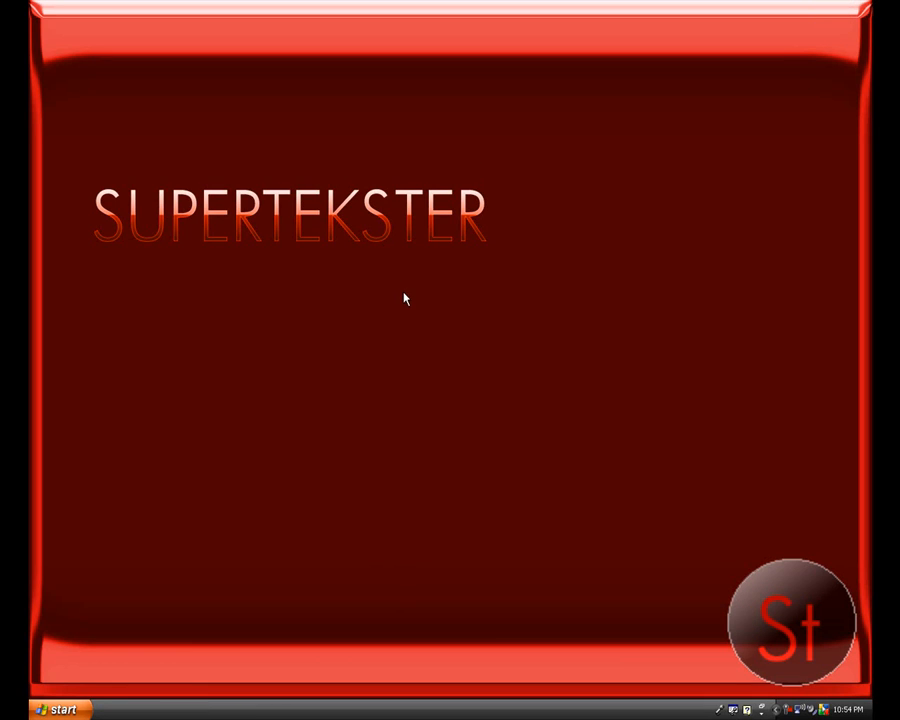
Browse to the 'wallpaper' file in Display Properties and select it as the background.
right_click(405, 298)
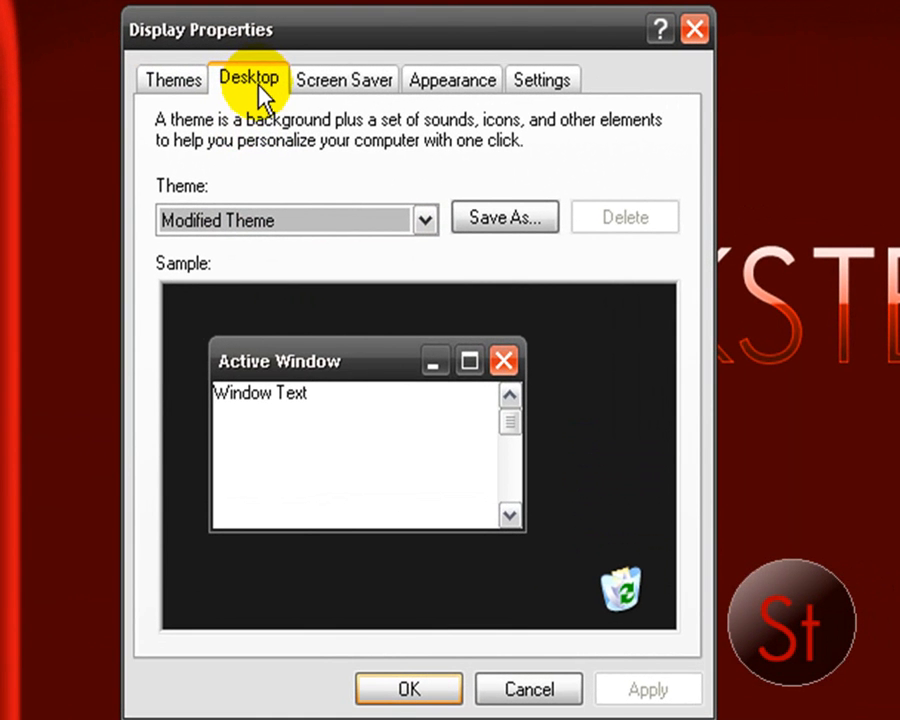
left_click(248, 79)
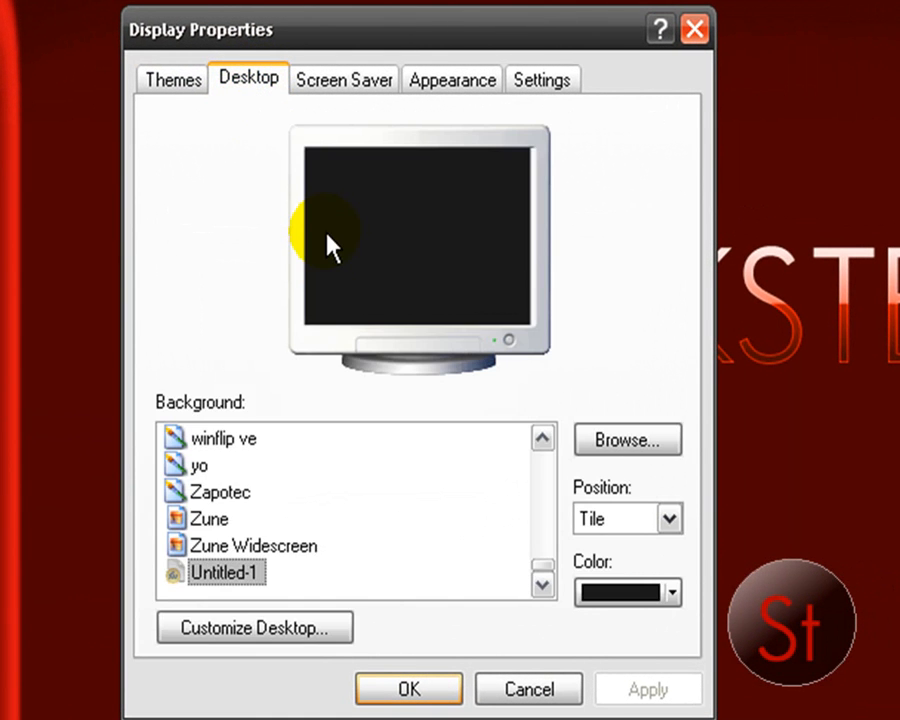
mouse_move(627, 440)
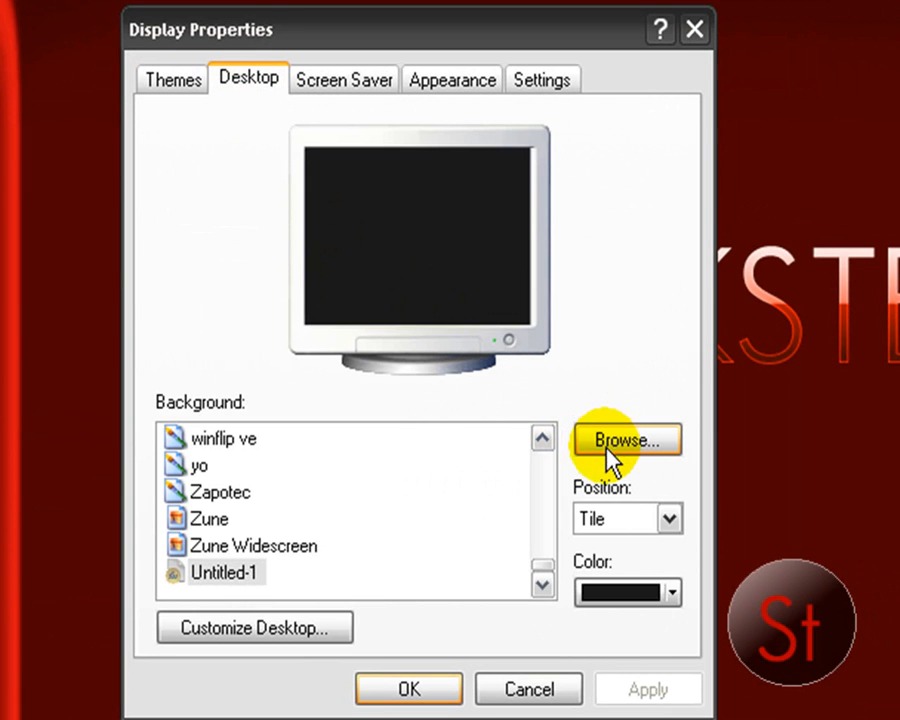
left_click(626, 440)
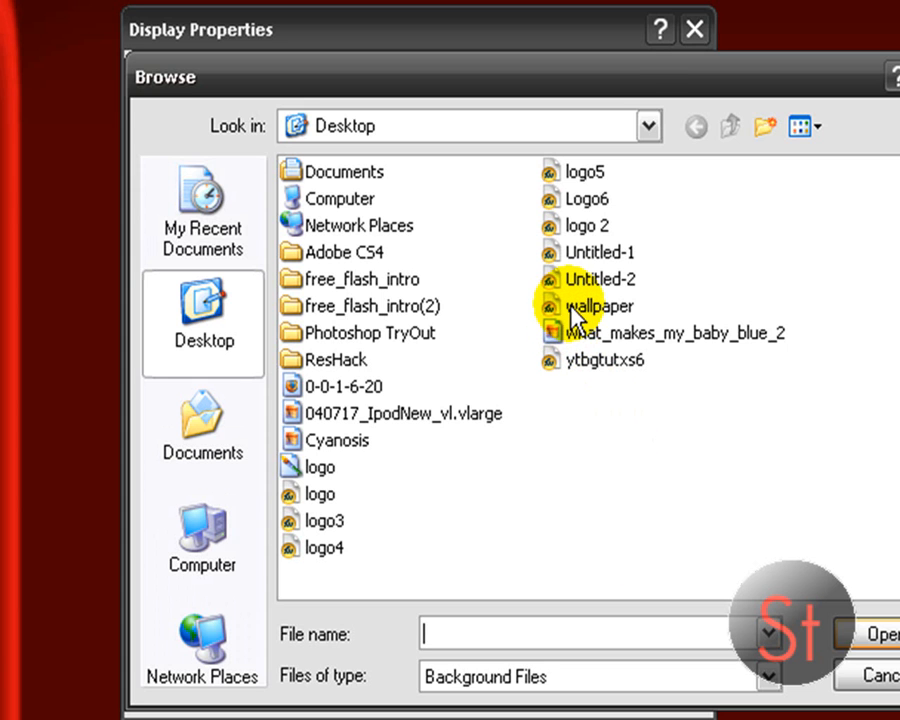
double_click(598, 306)
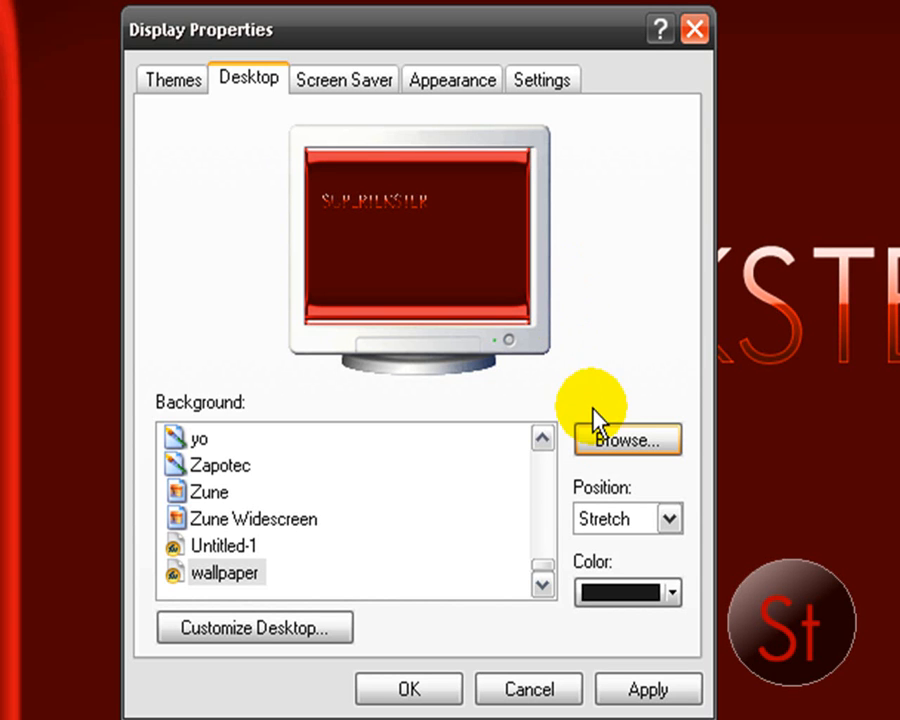
left_click(222, 572)
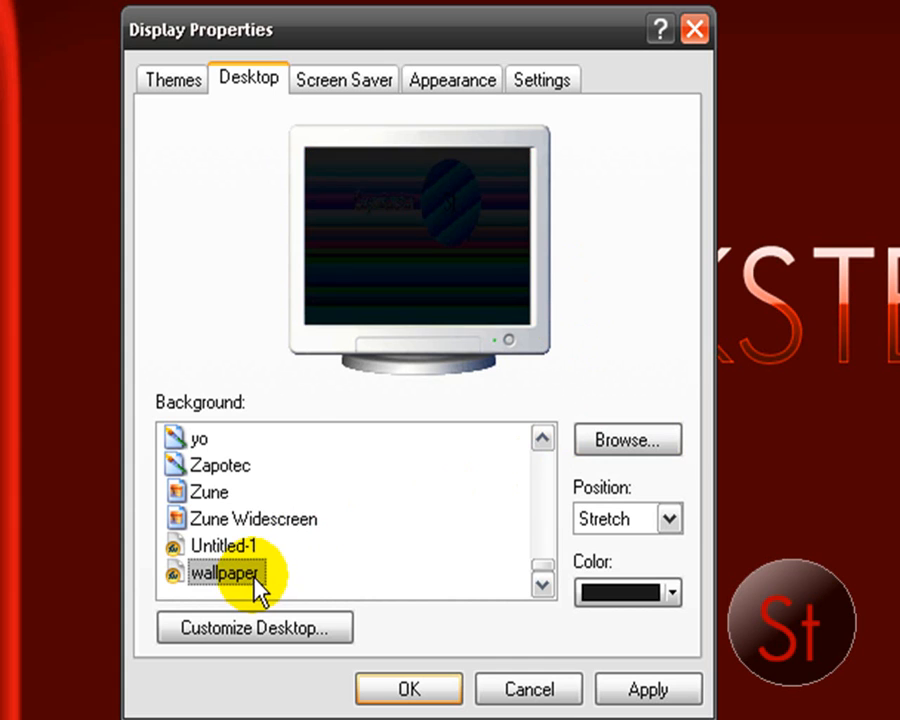
mouse_move(345, 585)
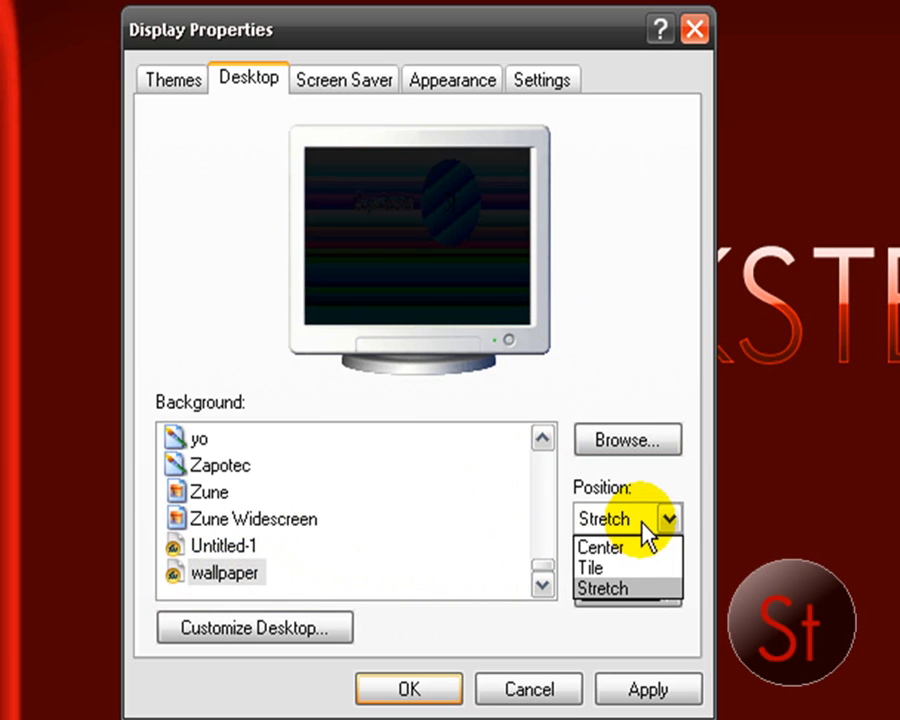
left_click(590, 567)
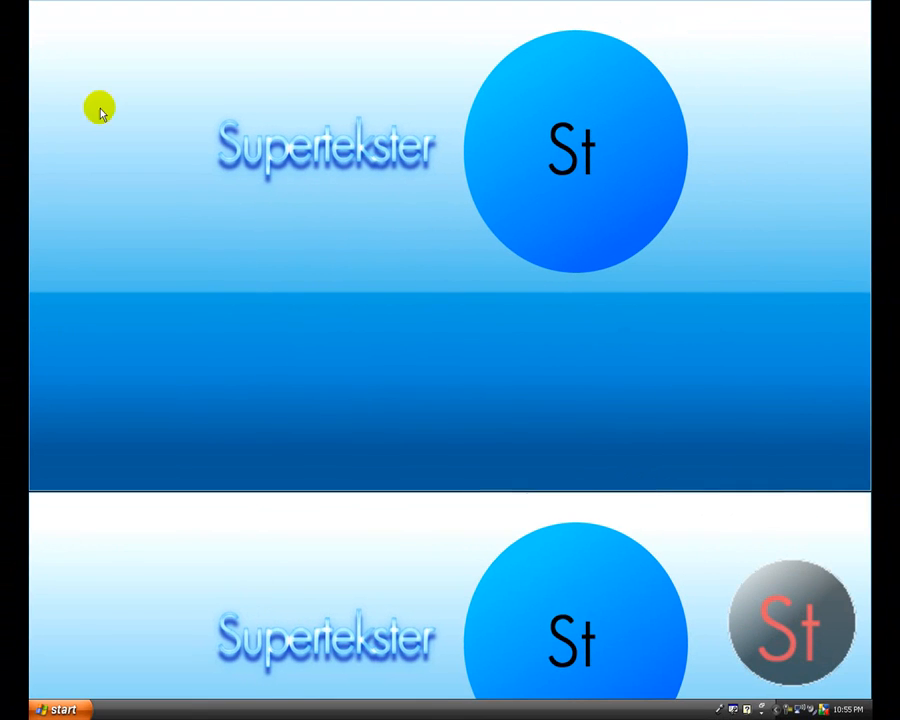
mouse_move(807, 308)
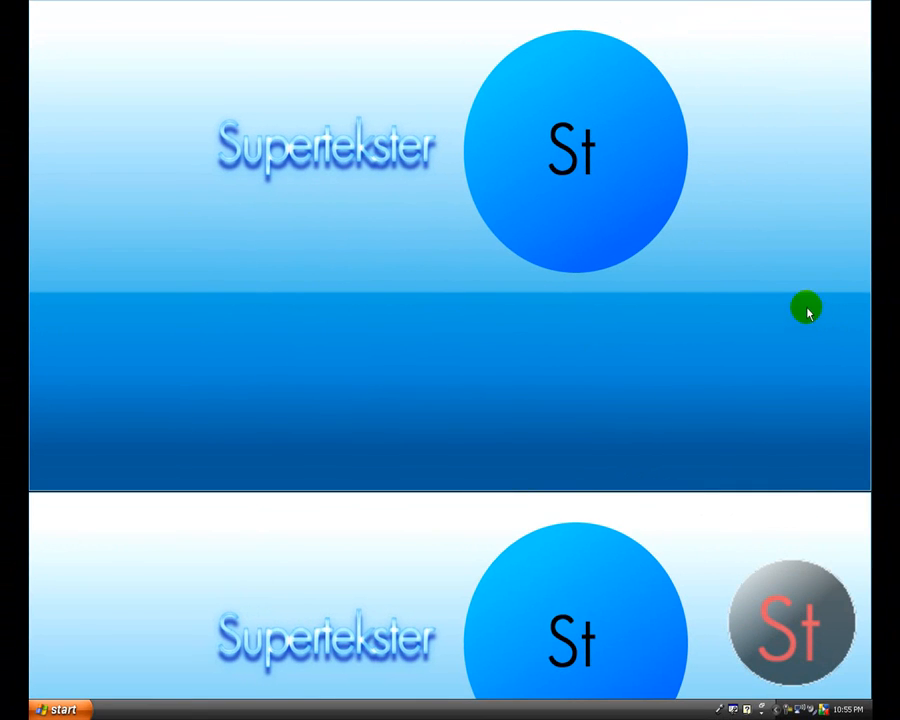
mouse_move(377, 260)
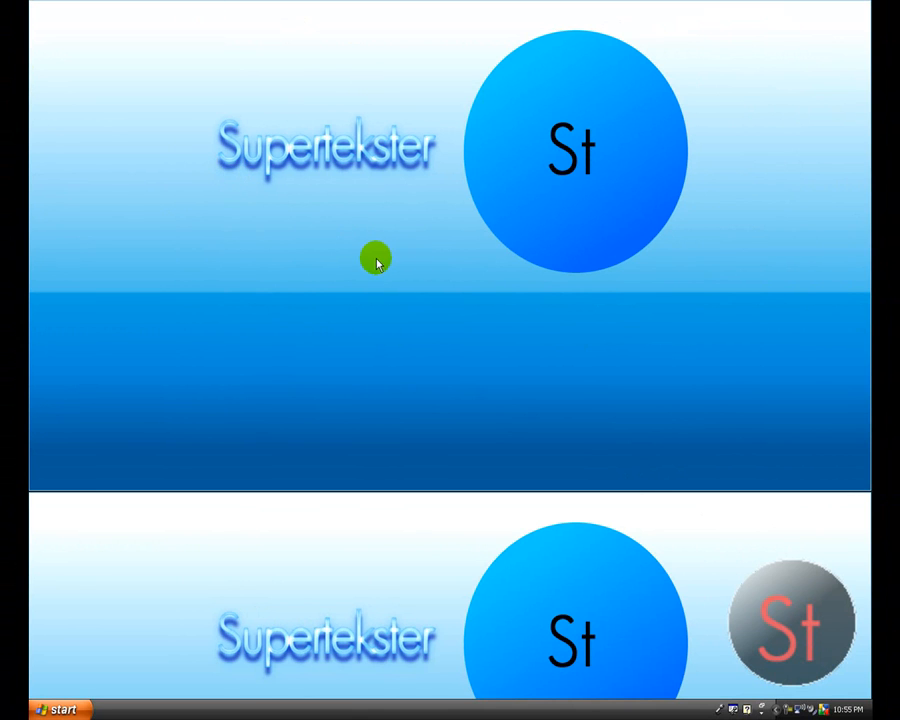
mouse_move(211, 181)
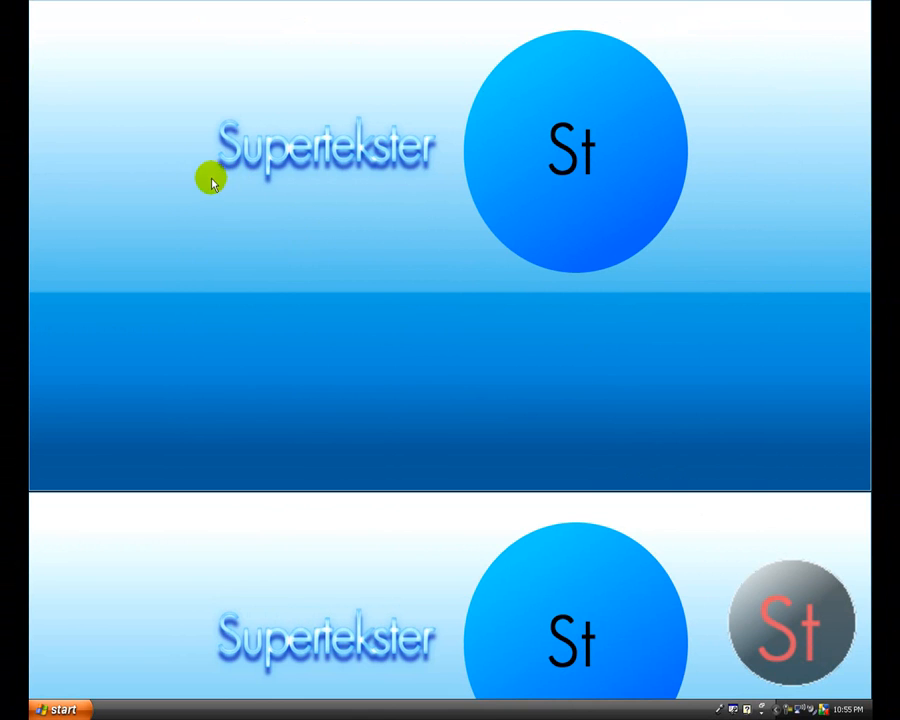